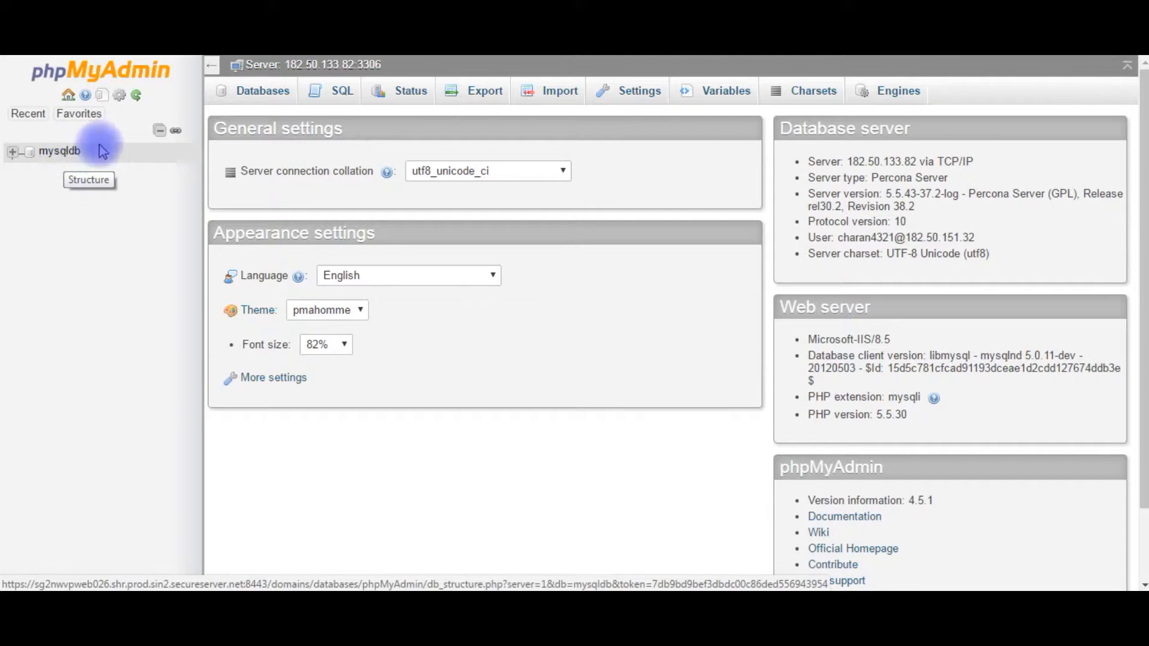
{"action": "mouse_move", "coordinate": [99, 172]}
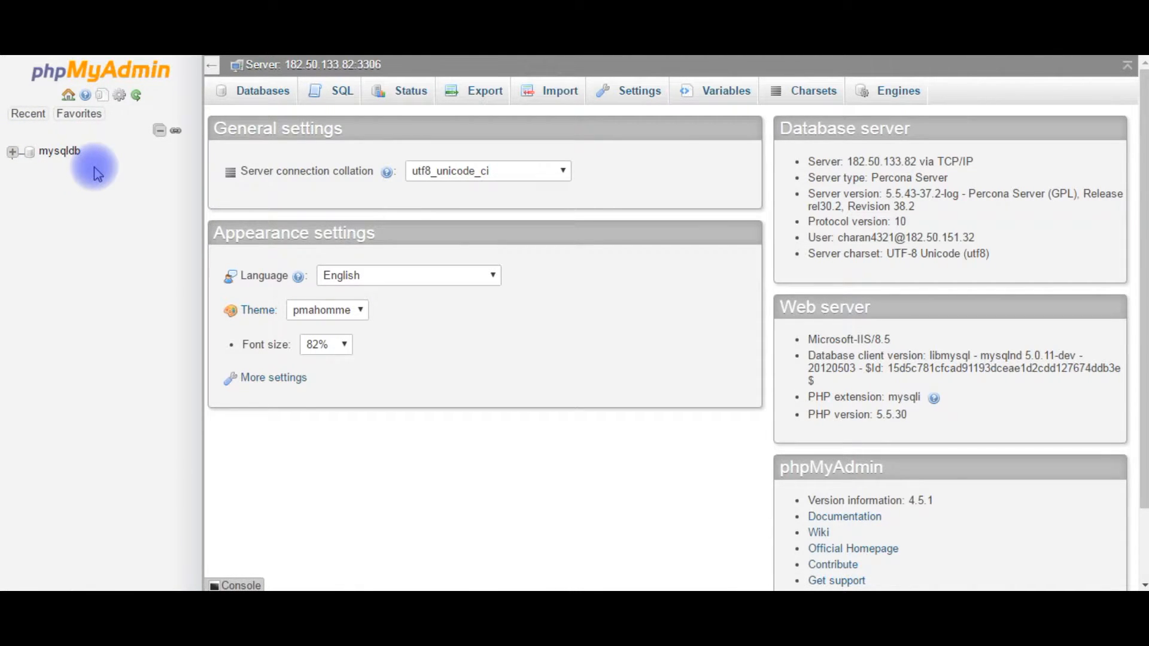
{"action": "mouse_move", "coordinate": [16, 151]}
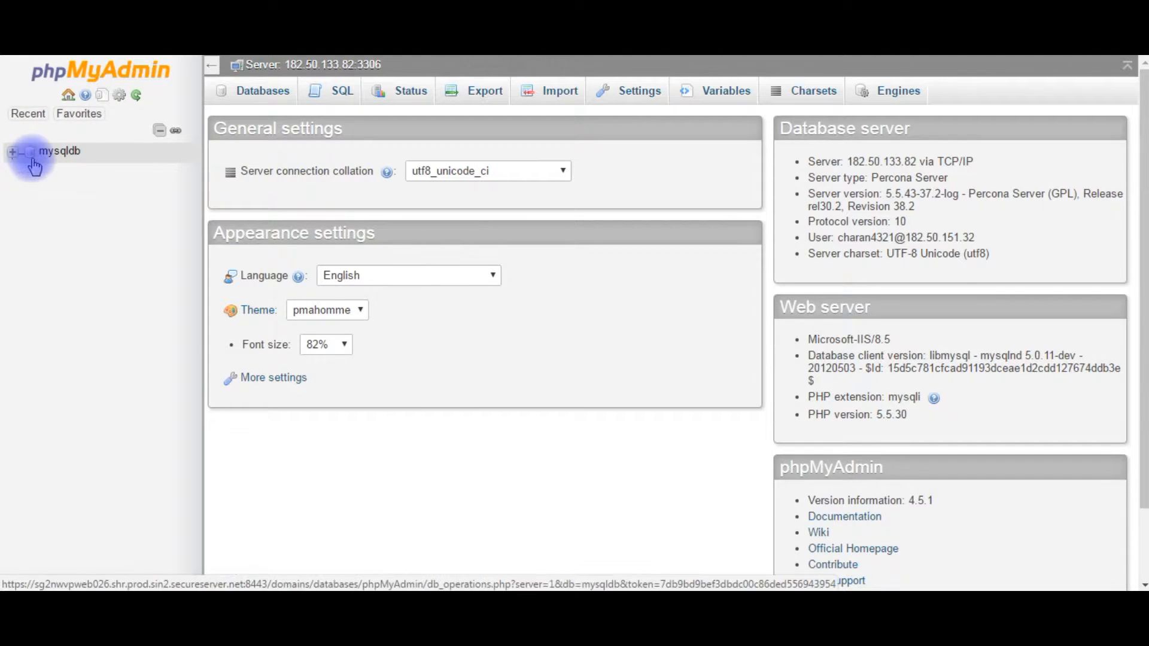
Open mysqldb from the navigation panel to show Employee, Persons, Registration and saveimages.
{"action": "left_click", "coordinate": [58, 150]}
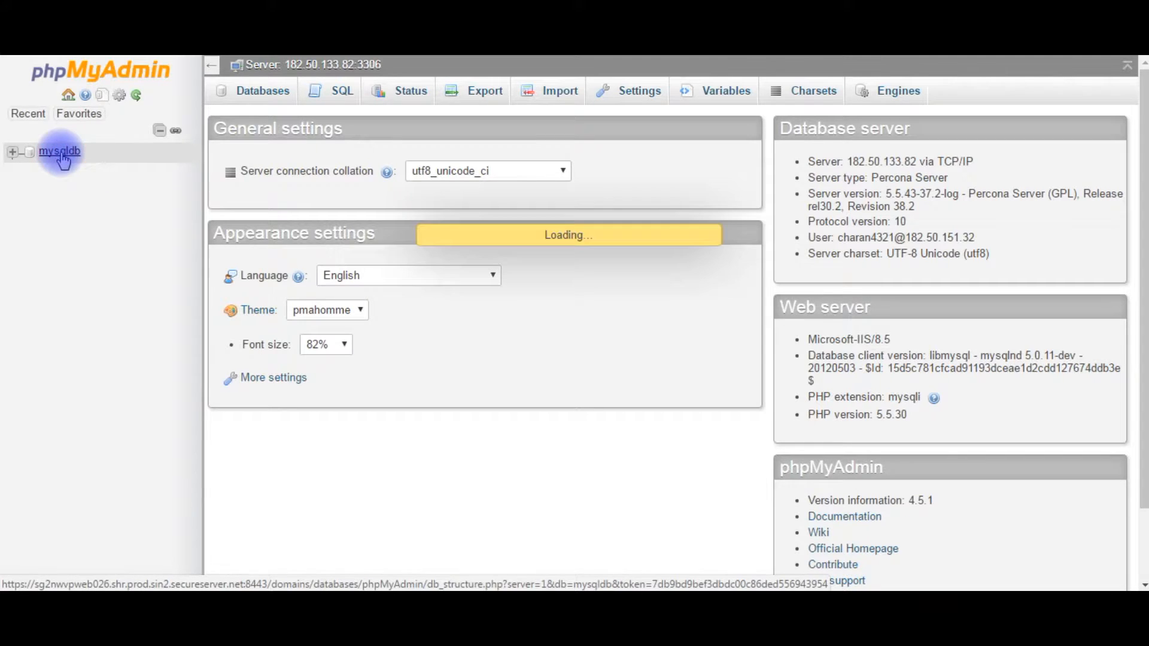
{"action": "left_click", "coordinate": [59, 151]}
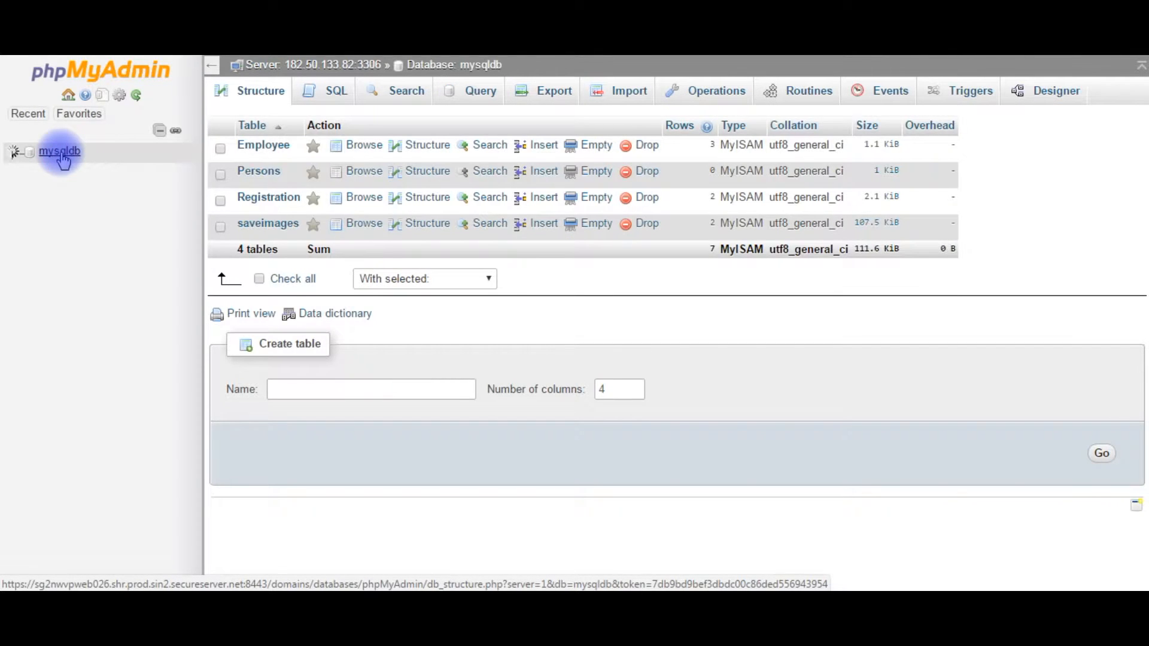
{"action": "left_click", "coordinate": [58, 150]}
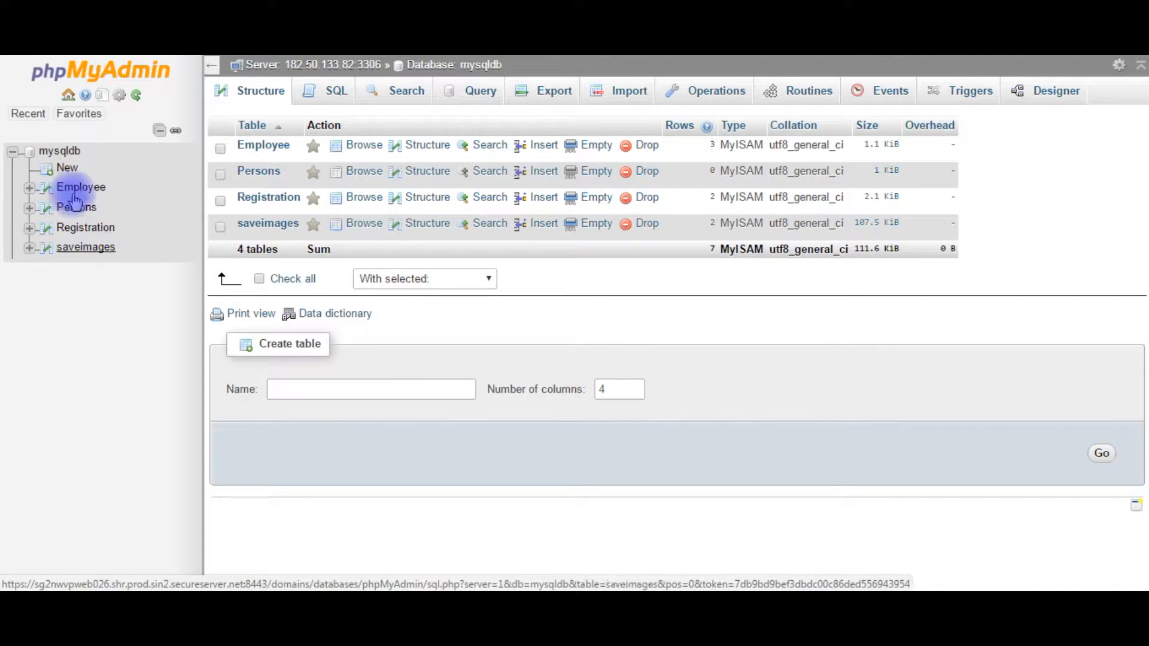
{"action": "left_click", "coordinate": [67, 95]}
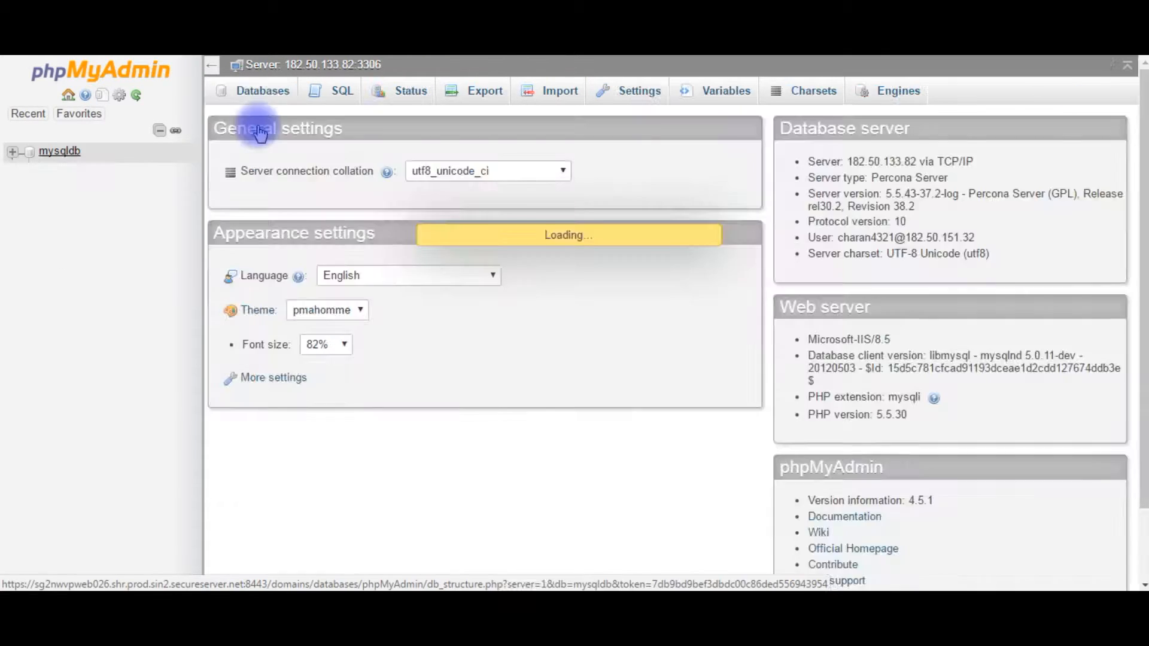
{"action": "left_click", "coordinate": [58, 151]}
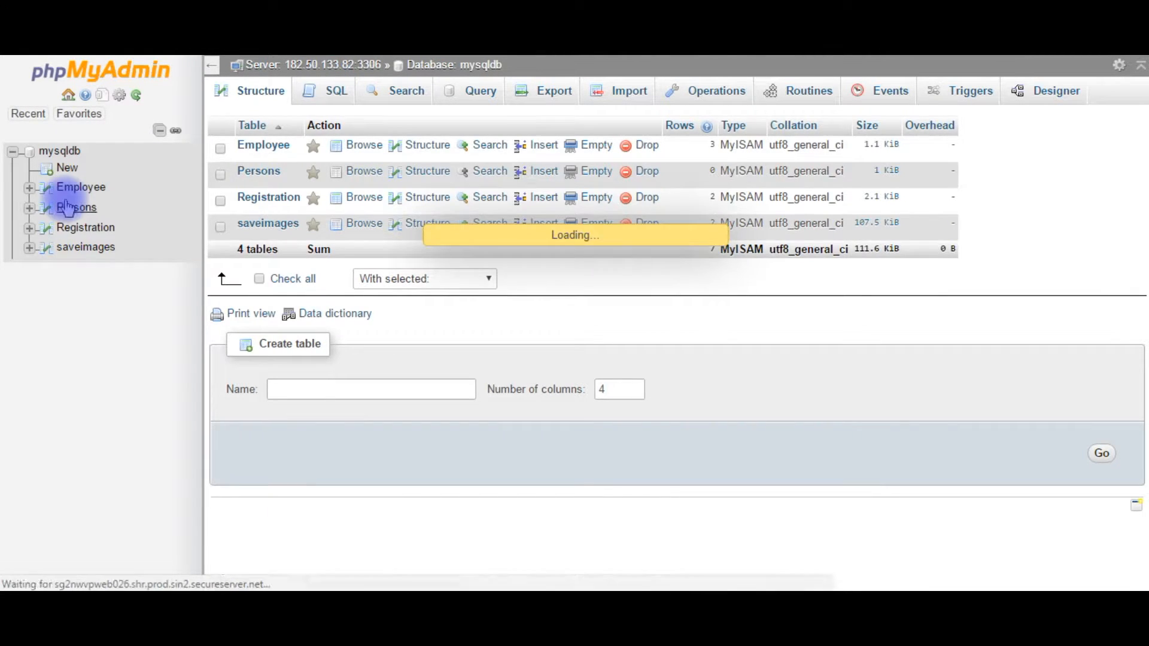
{"action": "left_click", "coordinate": [336, 90]}
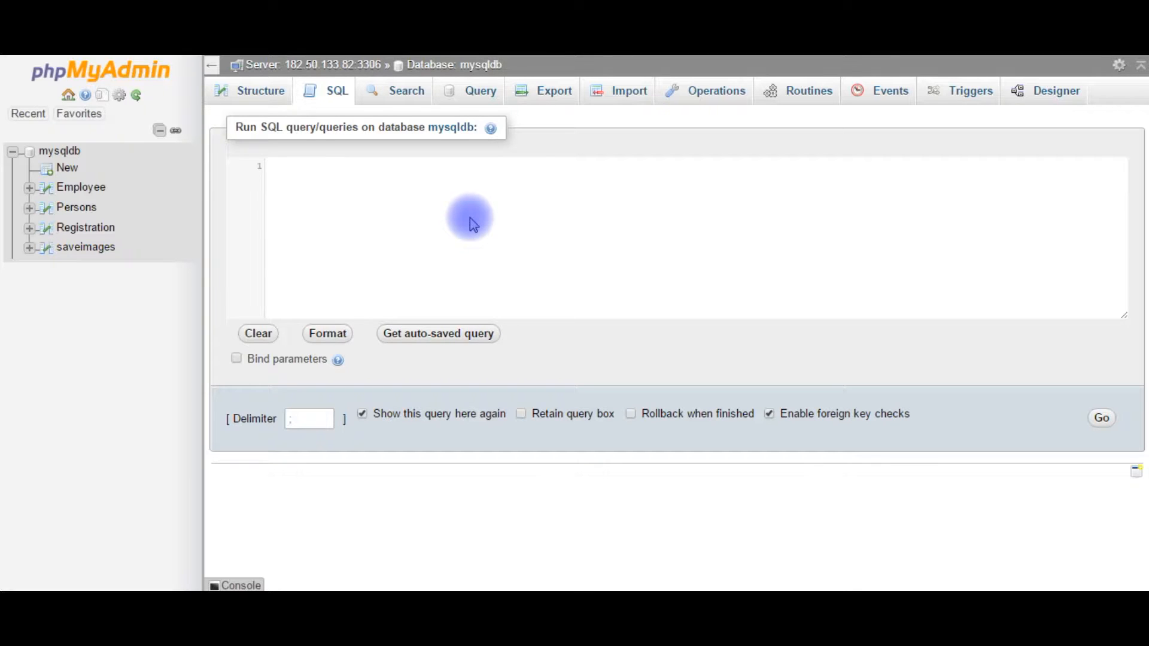
{"action": "mouse_move", "coordinate": [452, 64]}
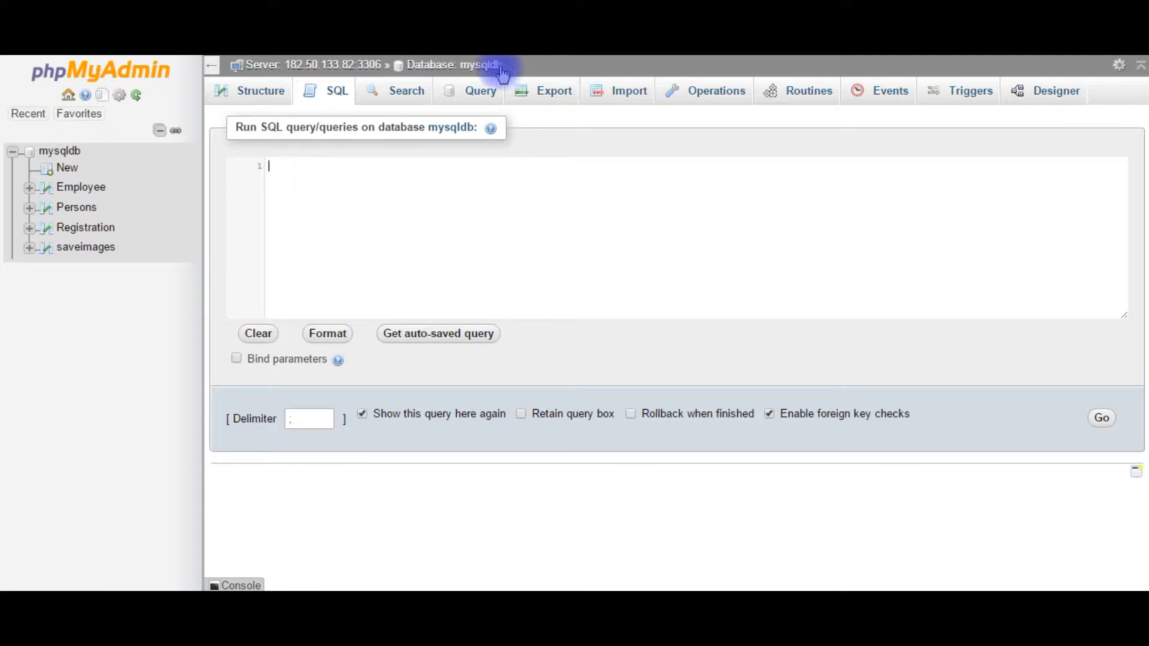
{"action": "mouse_move", "coordinate": [452, 64]}
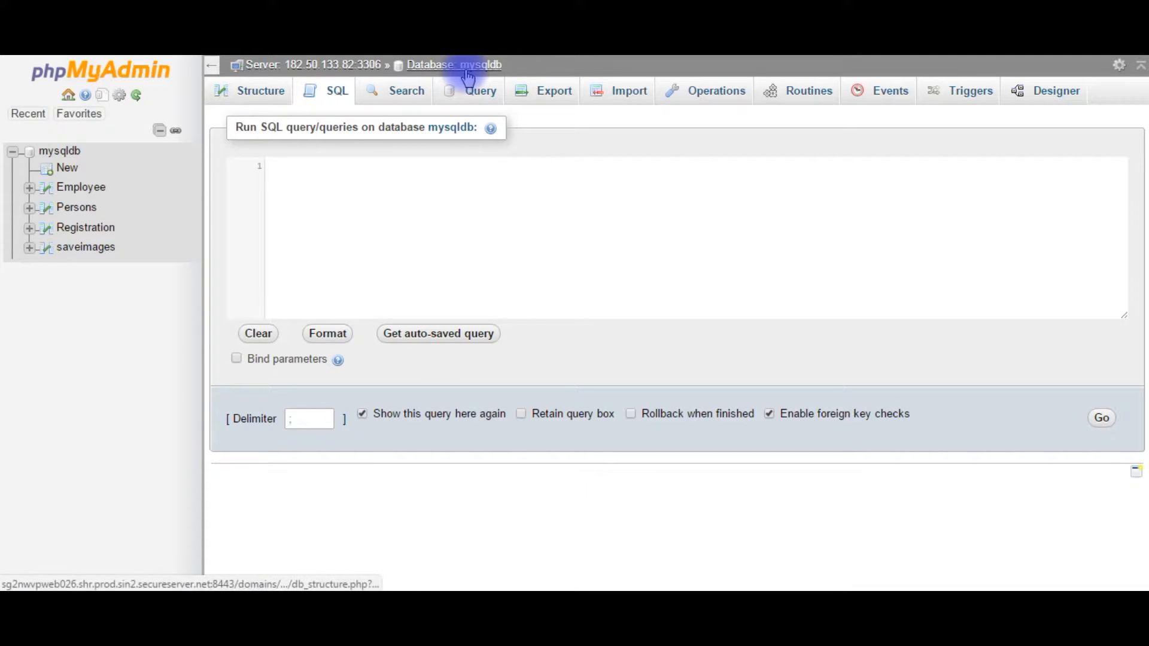
{"action": "mouse_move", "coordinate": [476, 69]}
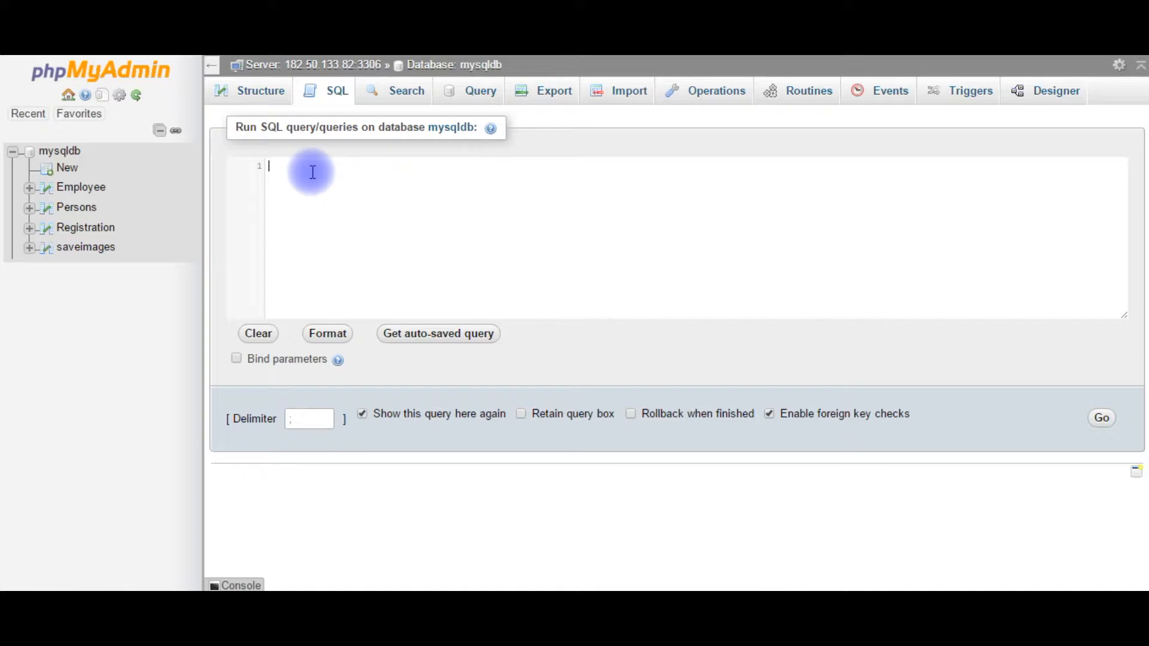
{"action": "mouse_move", "coordinate": [963, 280]}
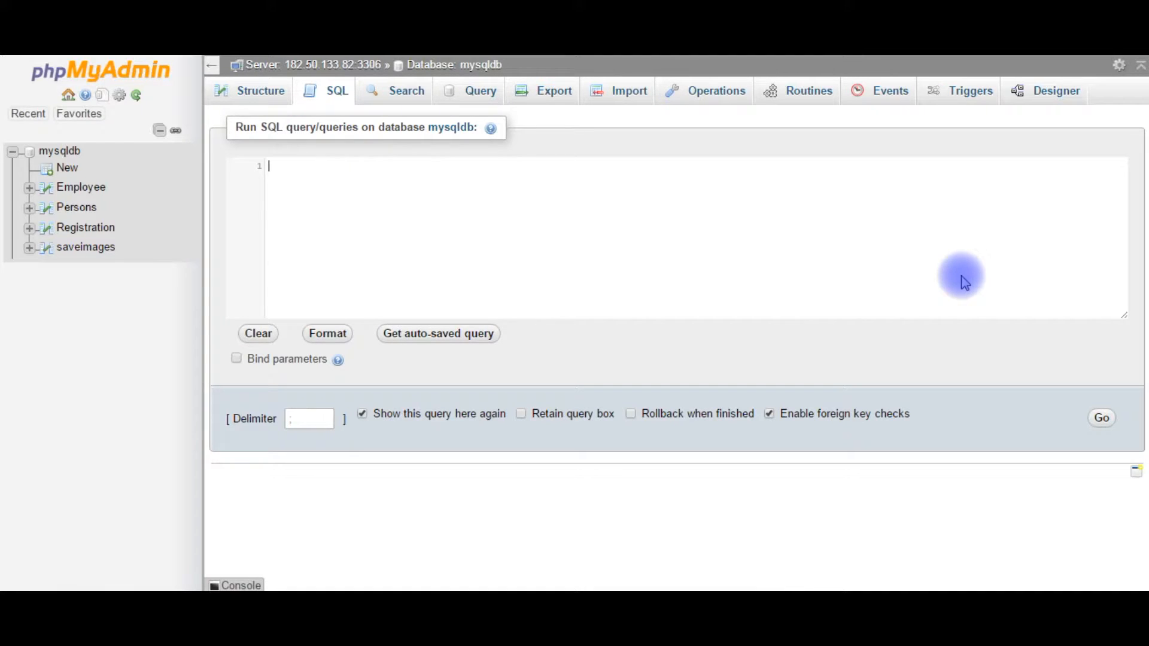
Enter and run 'SHOW TABLES;' on mysqldb using the TABLES autocomplete suggestion.
{"action": "type", "text": "show tabl"}
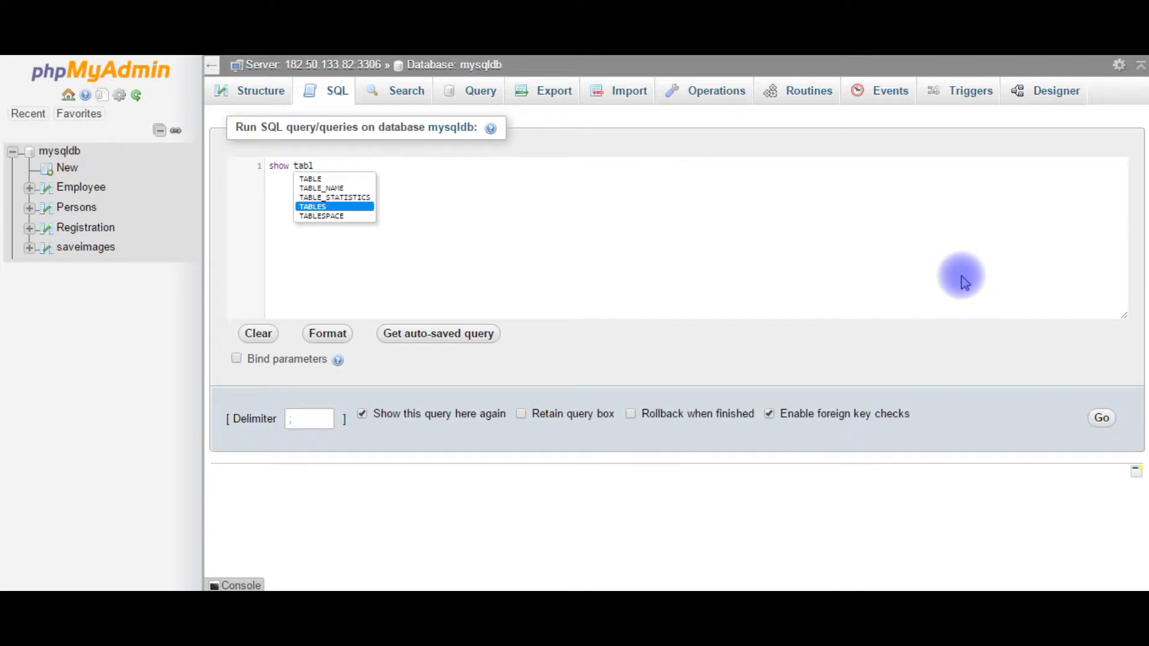
{"action": "left_click", "coordinate": [311, 207]}
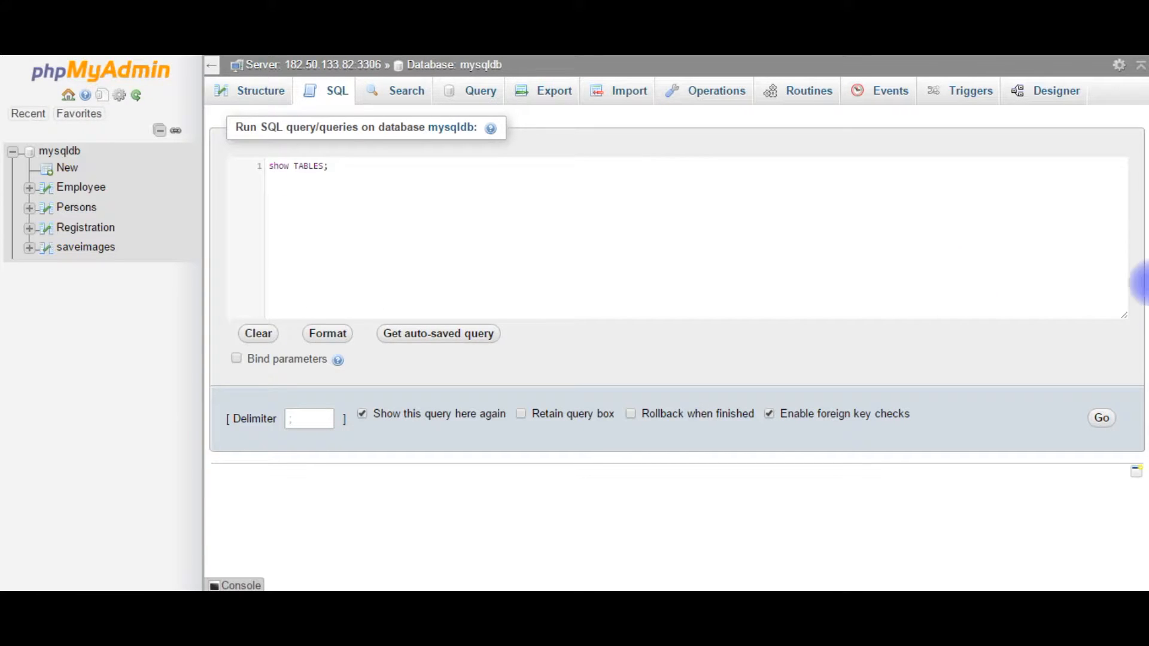
{"action": "left_click", "coordinate": [1100, 417]}
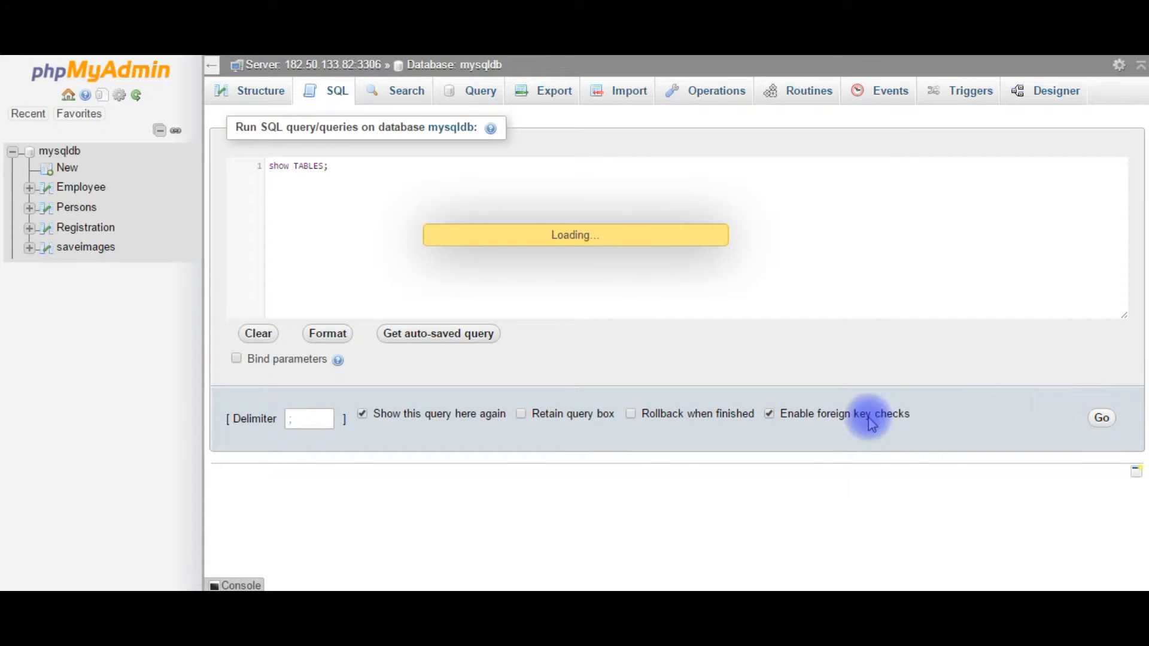
{"action": "left_click", "coordinate": [1100, 417]}
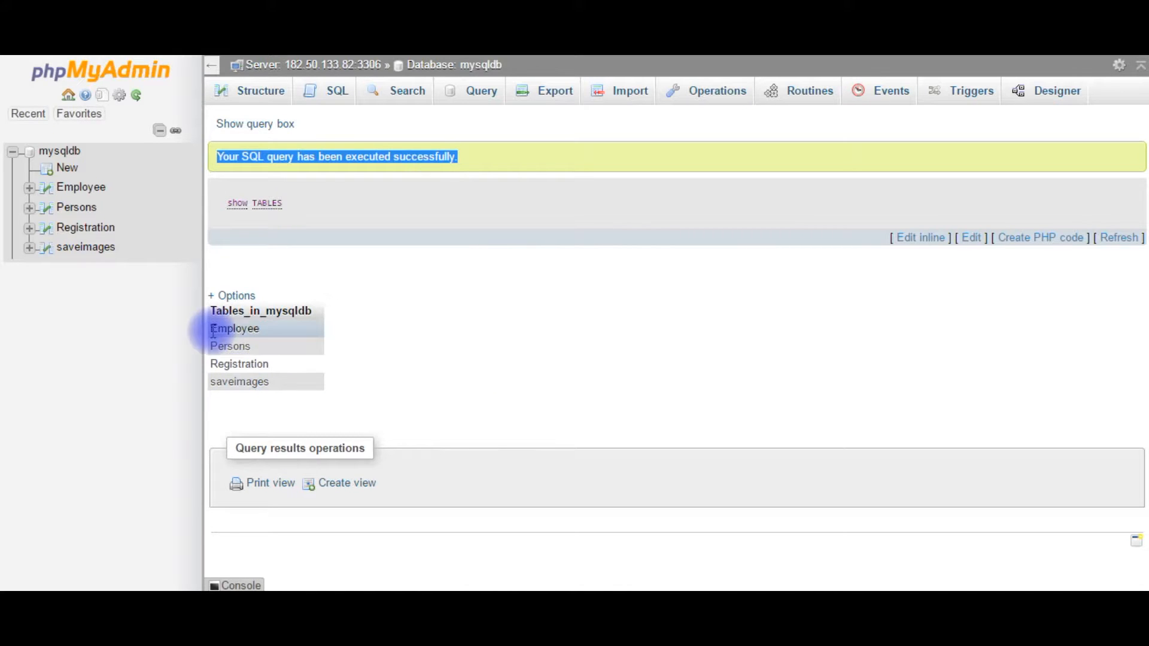
{"action": "mouse_move", "coordinate": [238, 381]}
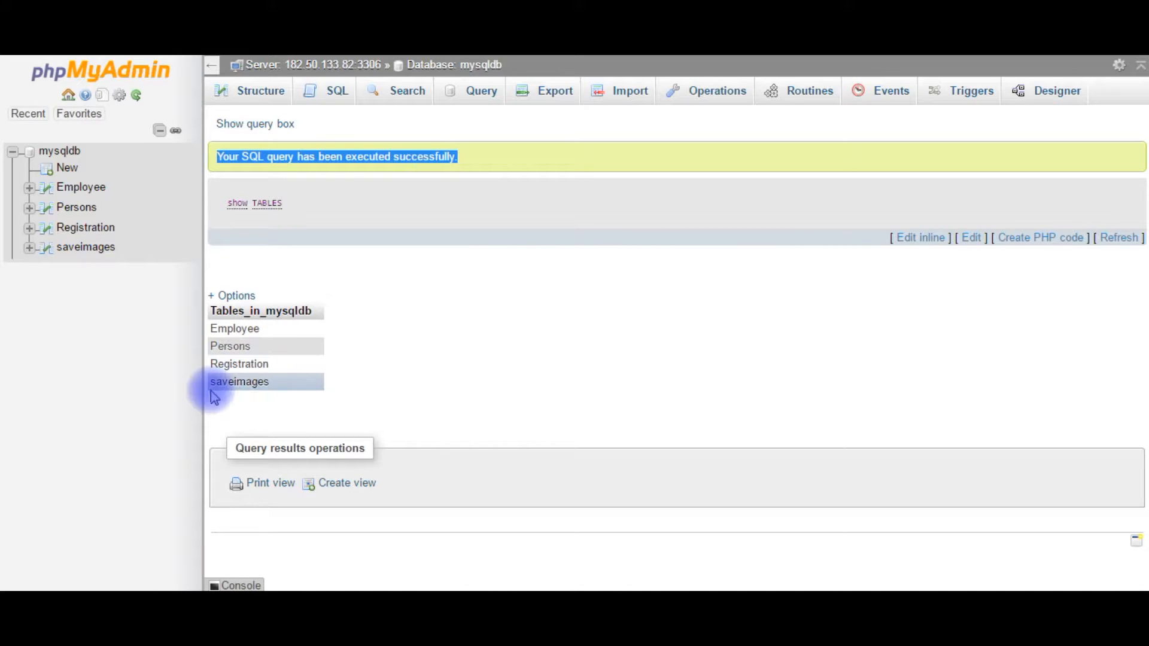
{"action": "mouse_move", "coordinate": [288, 190]}
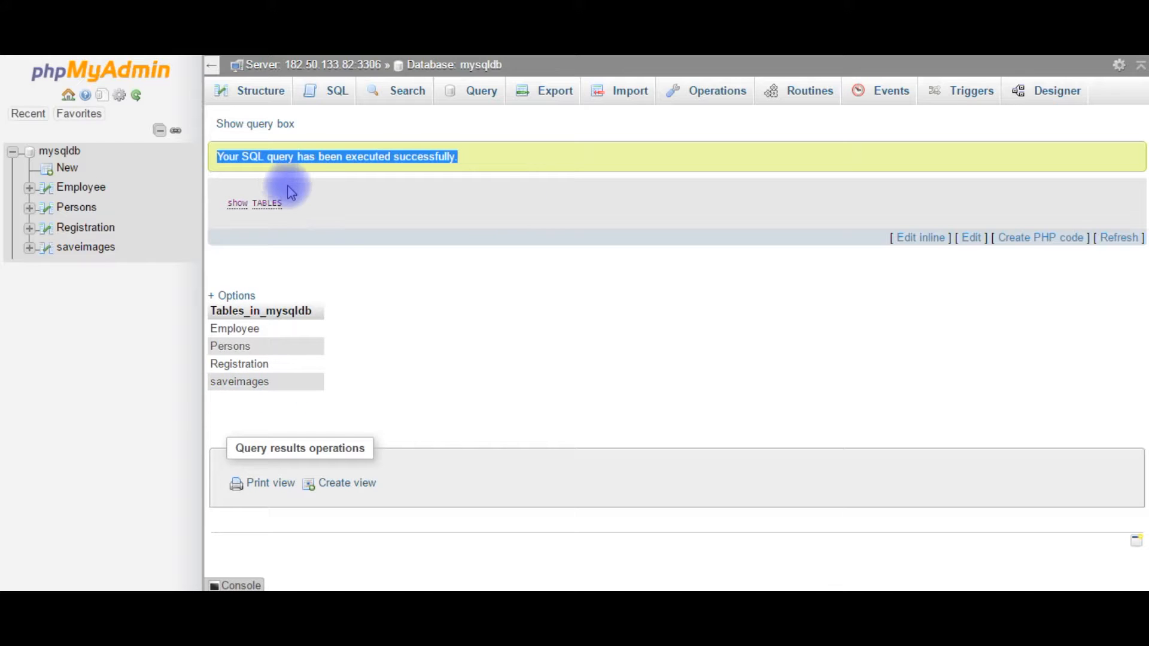
{"action": "mouse_move", "coordinate": [265, 233]}
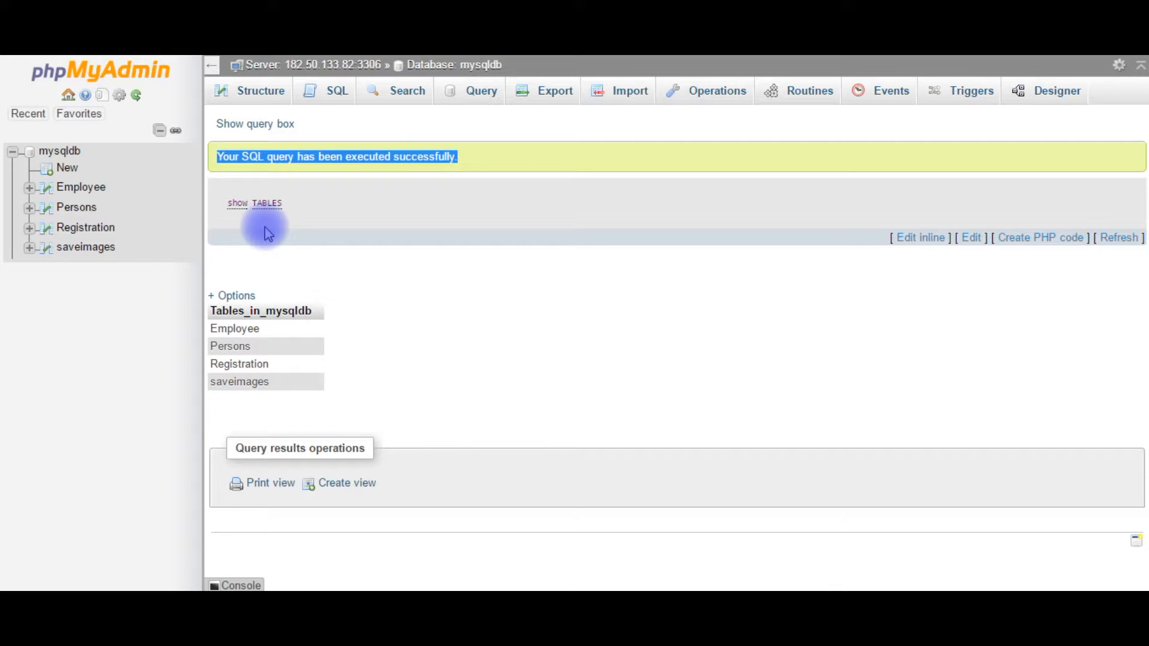
{"action": "mouse_move", "coordinate": [331, 117]}
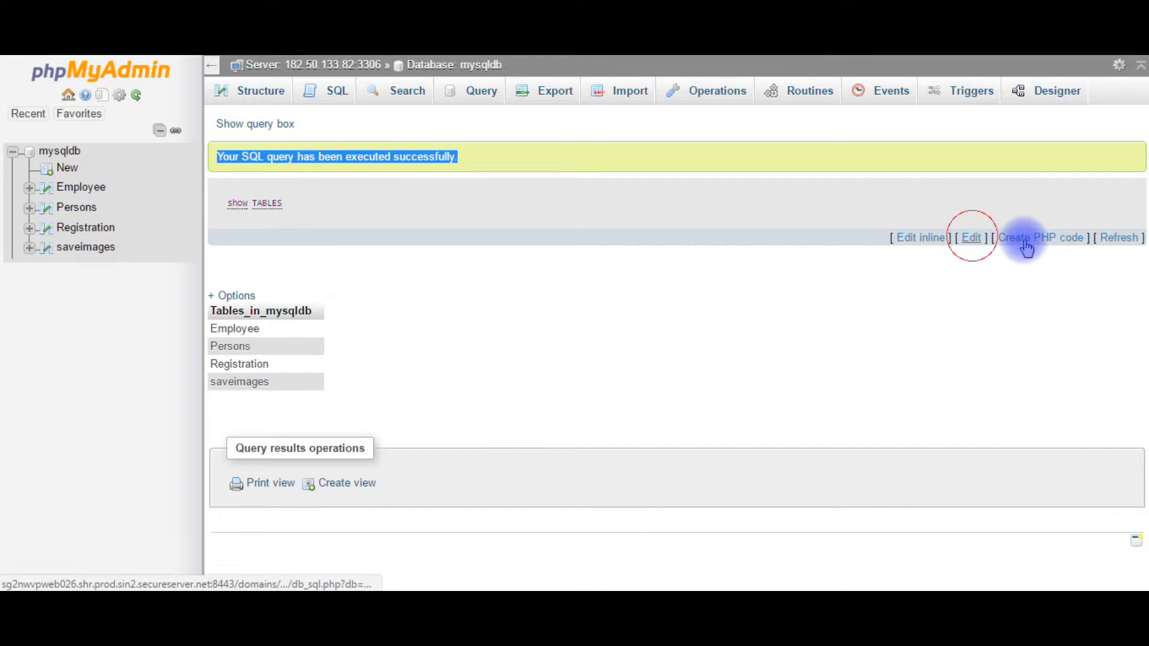
Edit the query to 'SHOW TABLES FROM mysqldb;' and run it.
{"action": "left_click", "coordinate": [971, 238]}
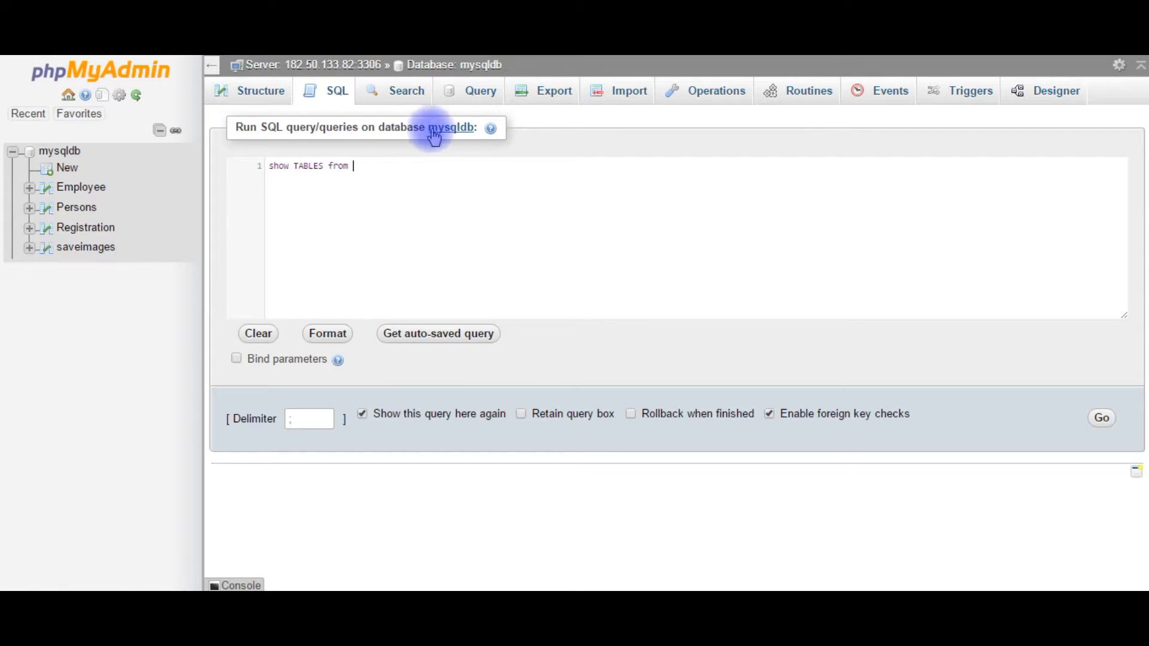
{"action": "double_click", "coordinate": [450, 127]}
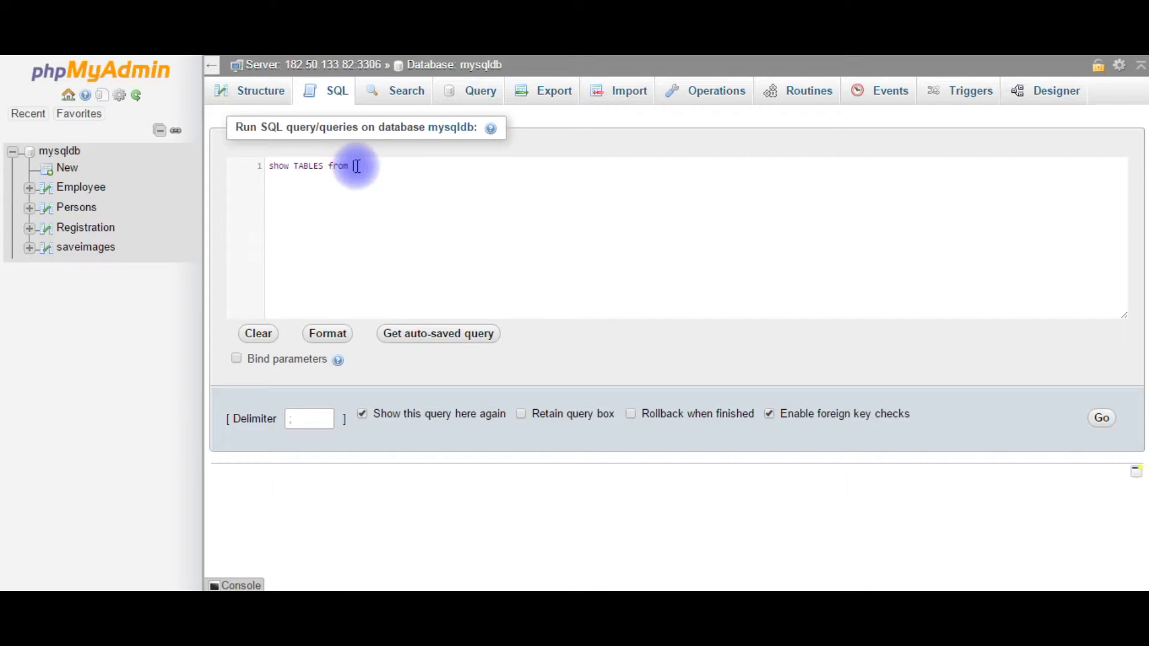
{"action": "type", "text": "mysqldb"}
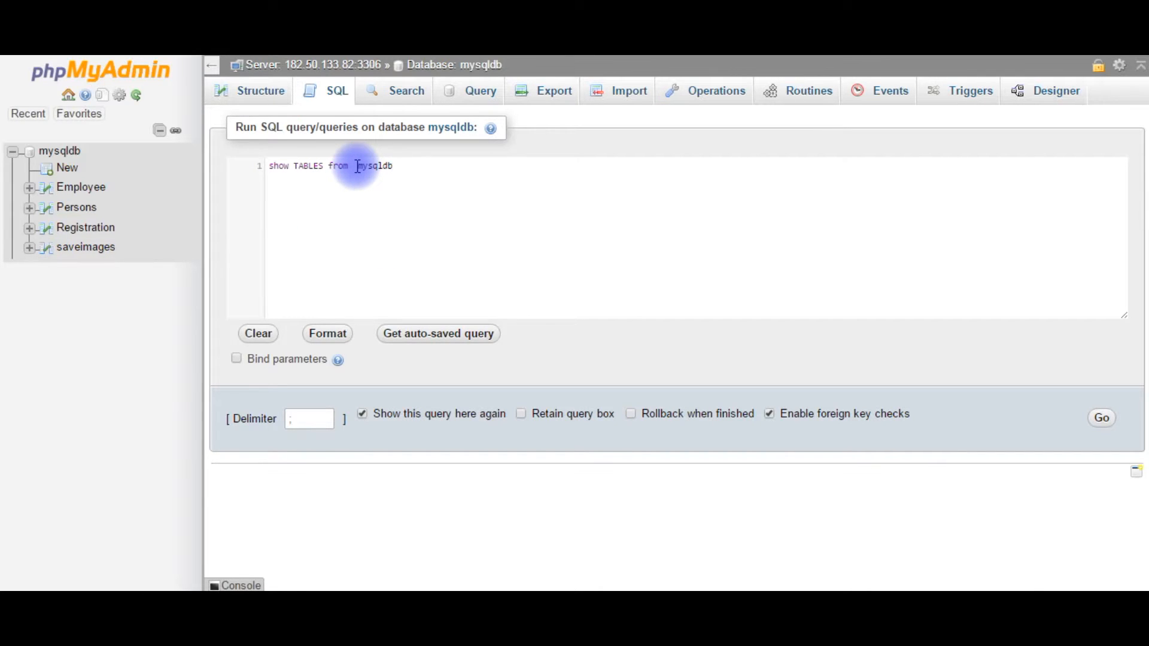
{"action": "left_click", "coordinate": [1100, 417]}
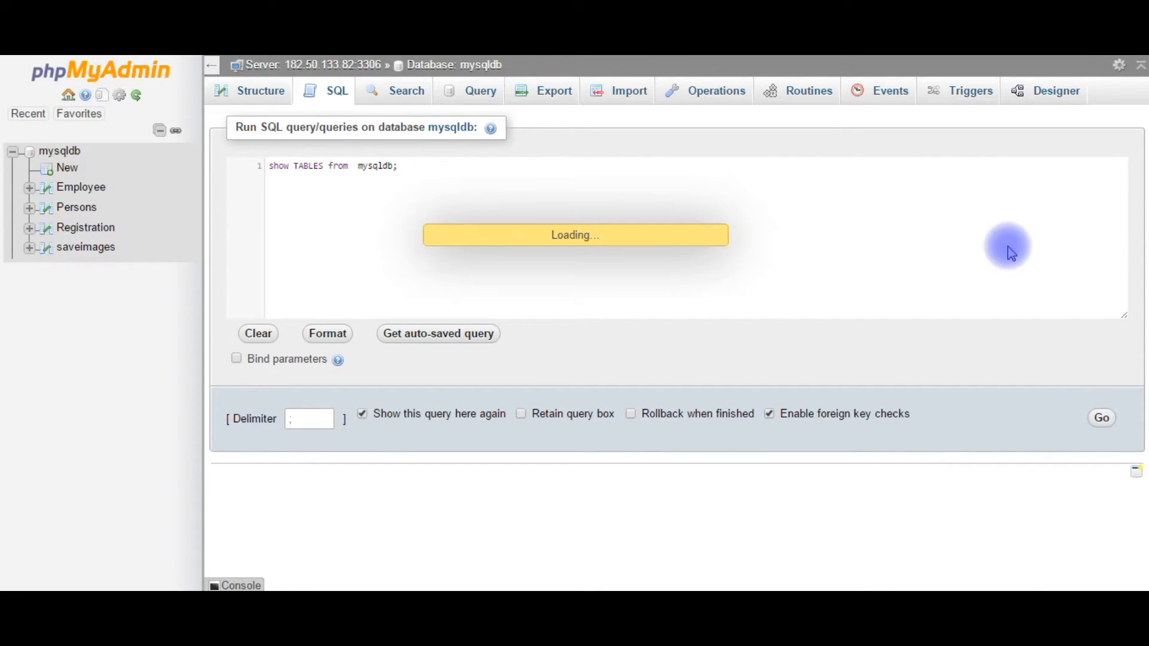
{"action": "left_click", "coordinate": [1100, 418]}
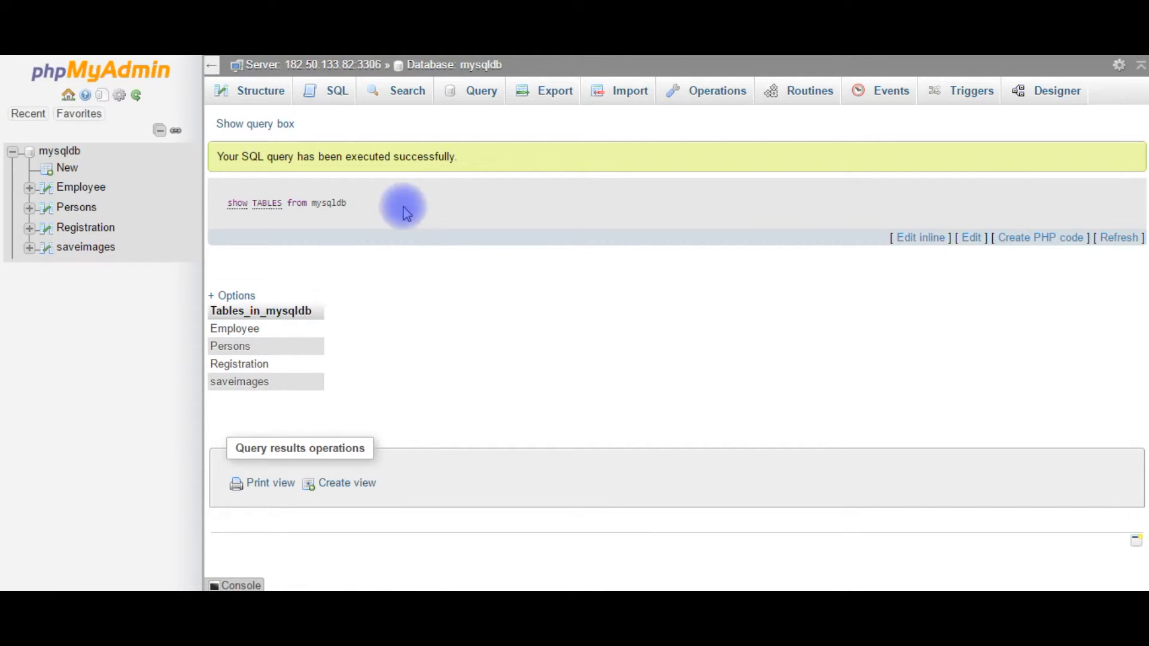
{"action": "mouse_move", "coordinate": [267, 337]}
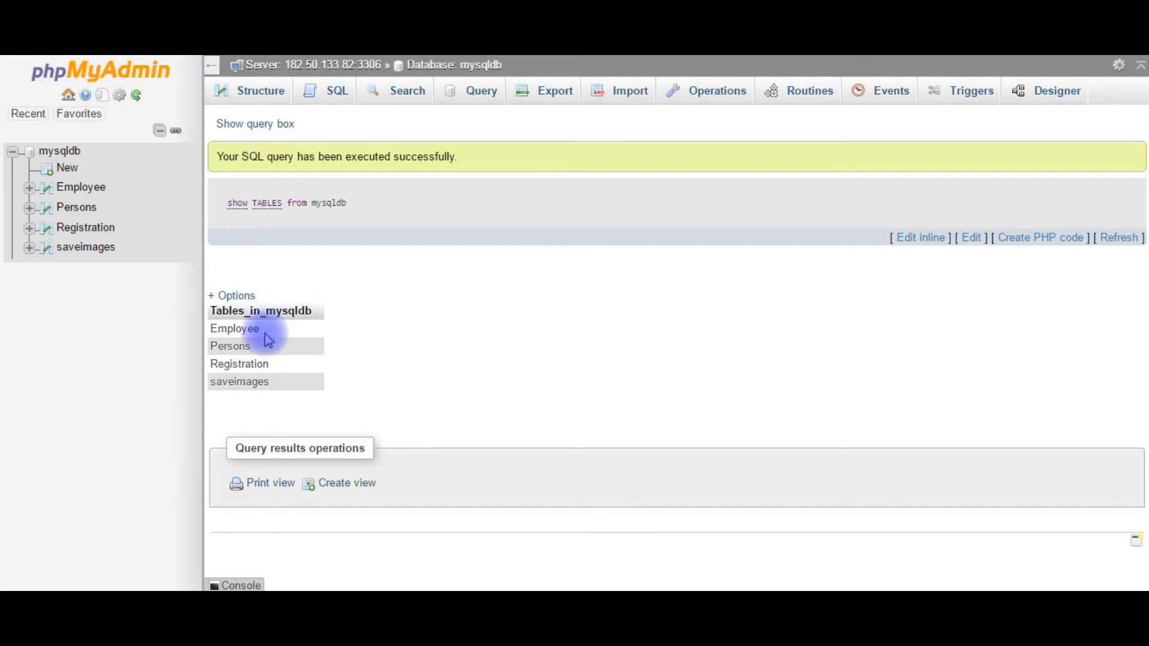
{"action": "mouse_move", "coordinate": [515, 300]}
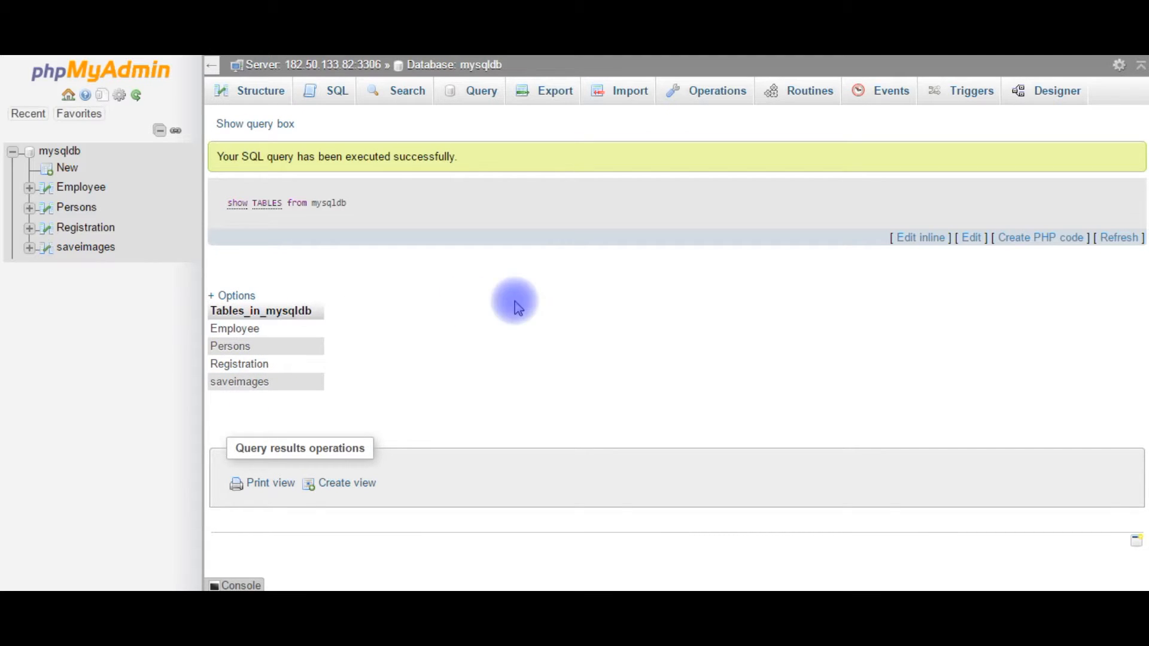
{"action": "mouse_move", "coordinate": [356, 235]}
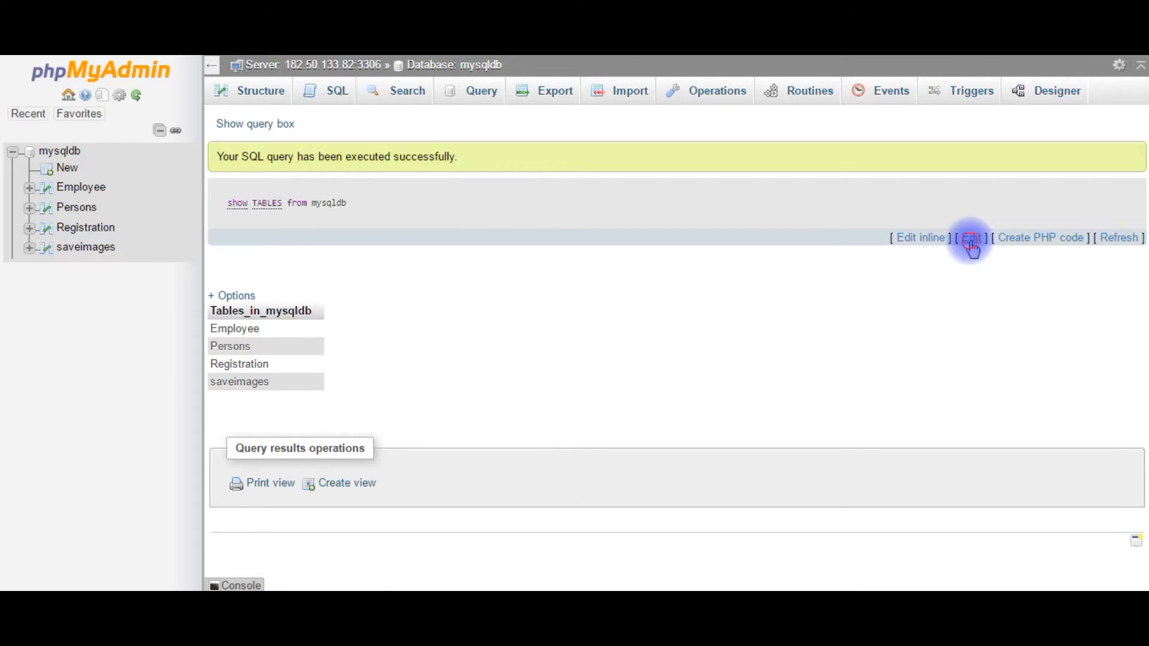
Start a new query: select TABLE_NAME from information_schema.tables.
{"action": "left_click", "coordinate": [972, 238]}
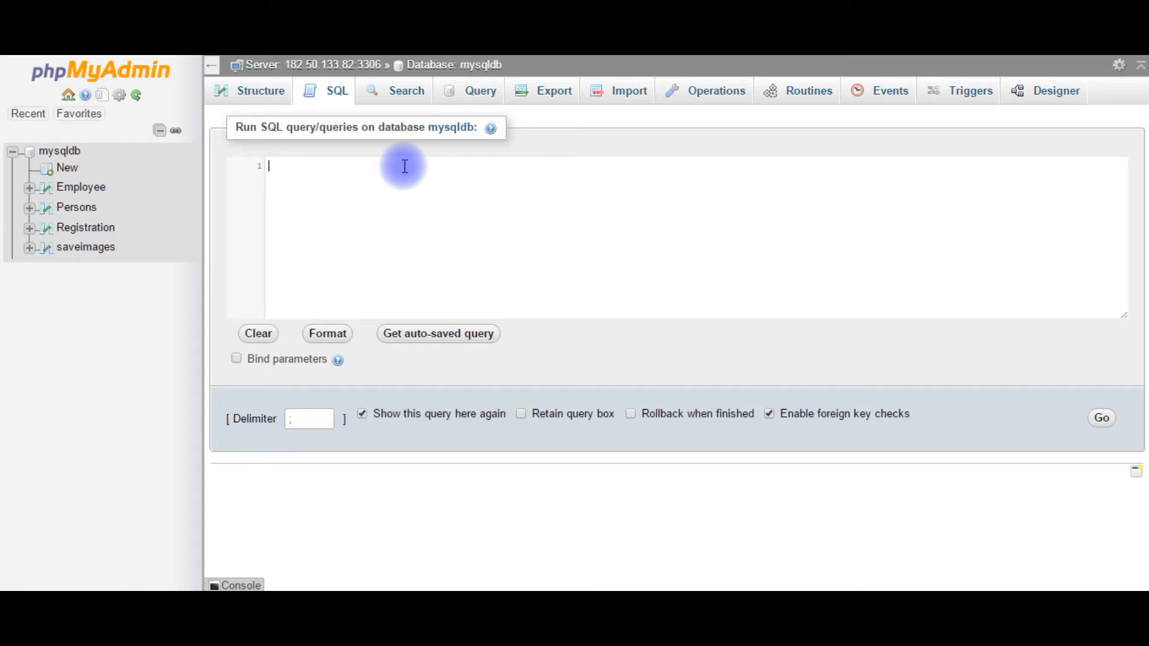
{"action": "mouse_move", "coordinate": [304, 205]}
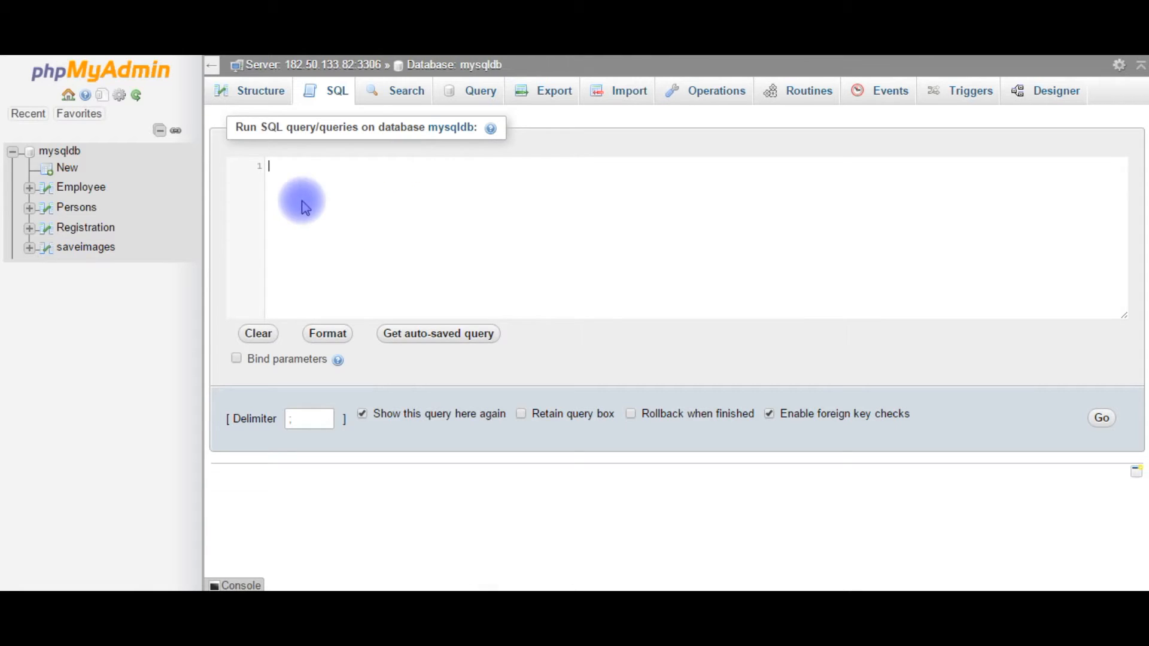
{"action": "type", "text": "selec"}
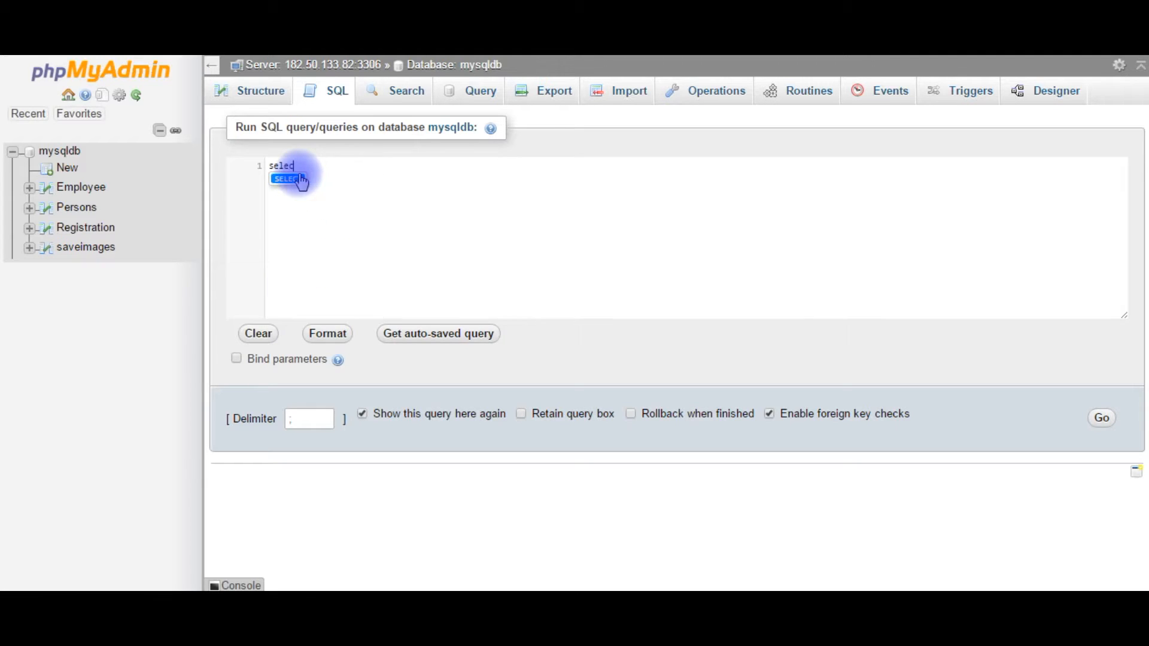
{"action": "type", "text": "t_ta"}
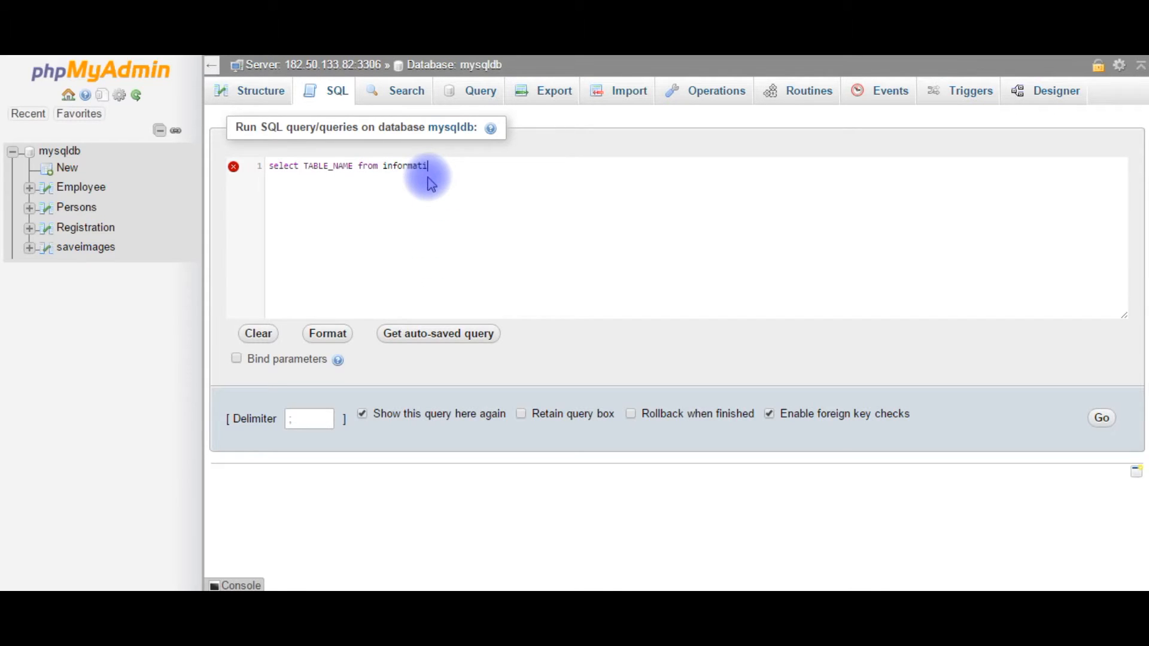
{"action": "type", "text": "on"}
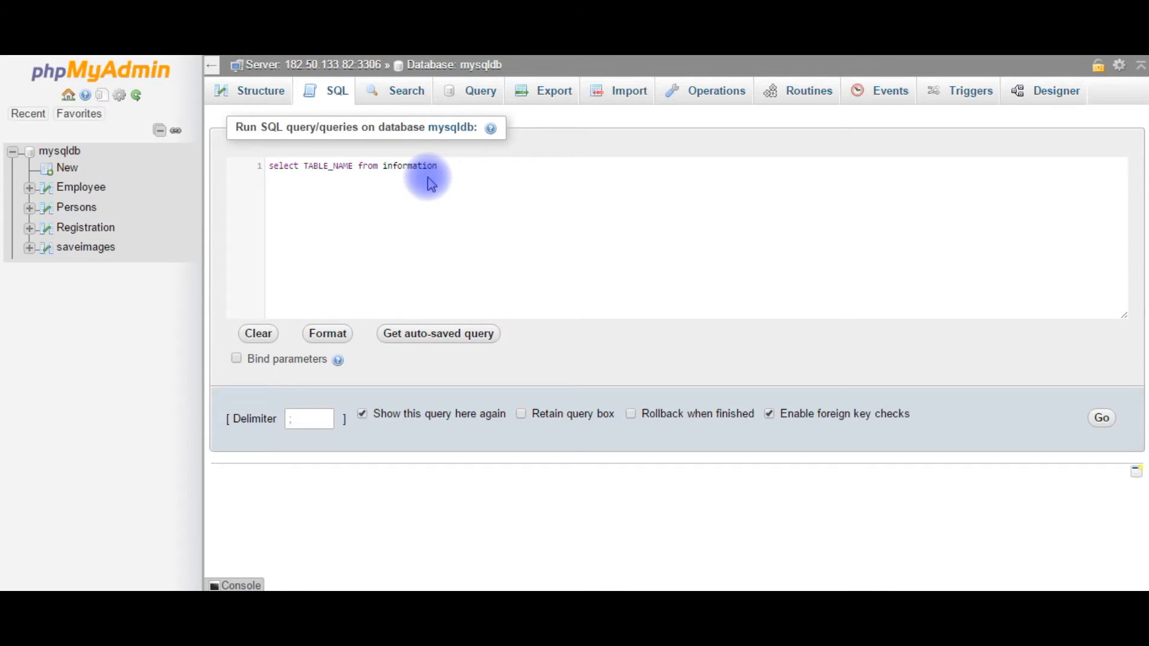
{"action": "type", "text": "_schem"}
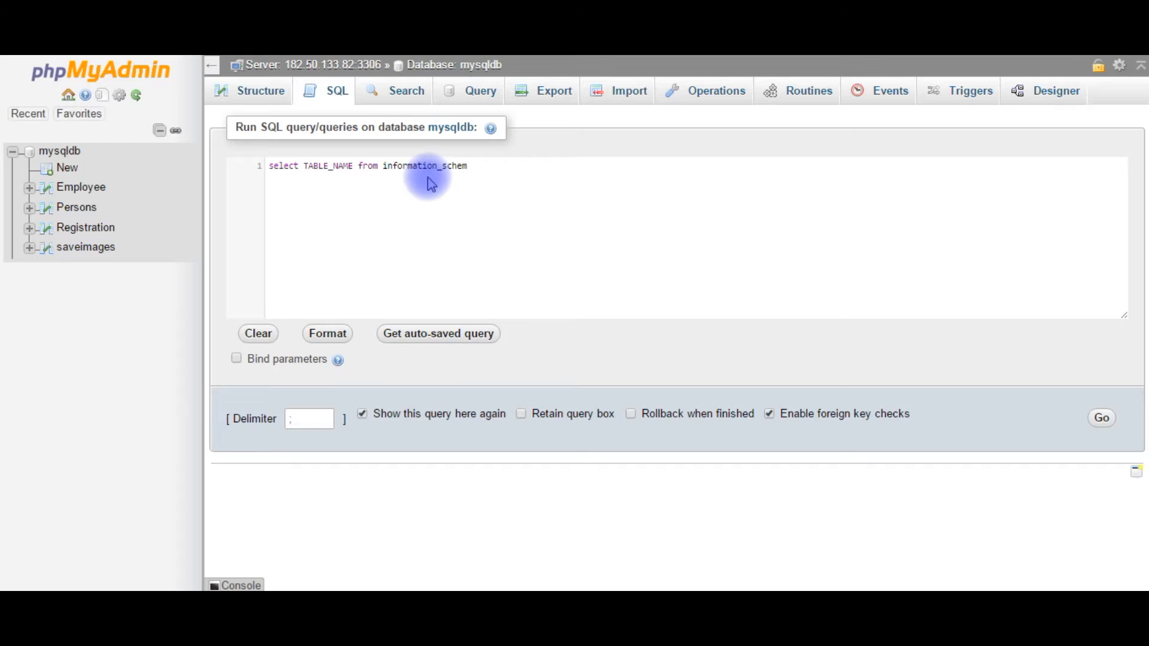
{"action": "type", "text": "a"}
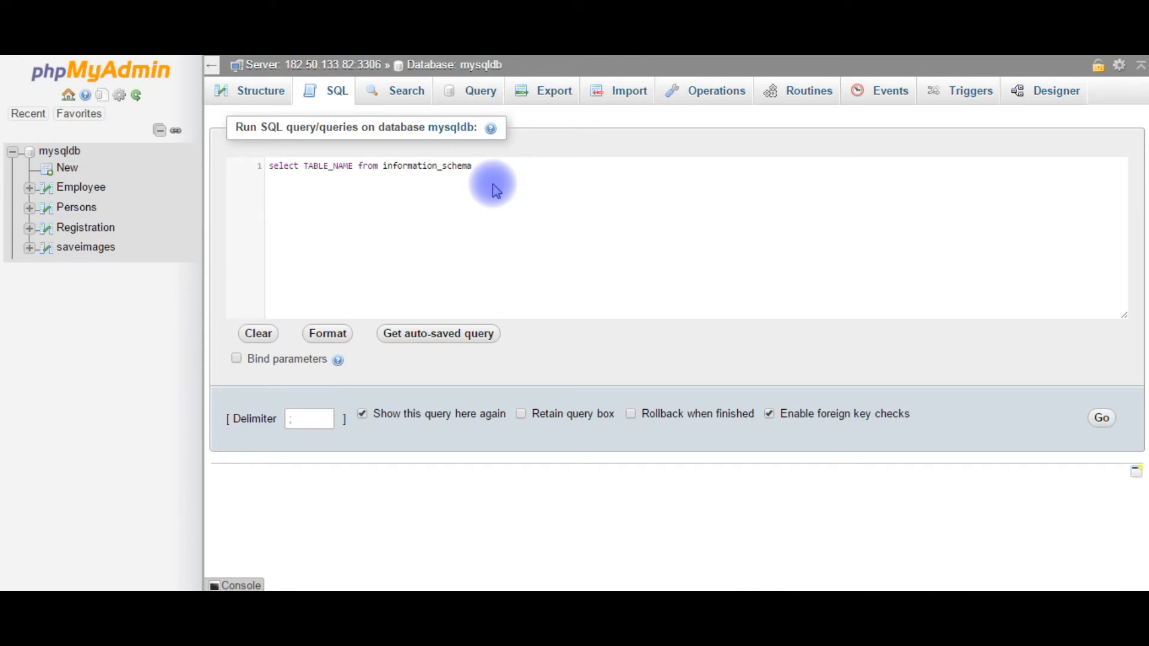
{"action": "type", "text": ".tables"}
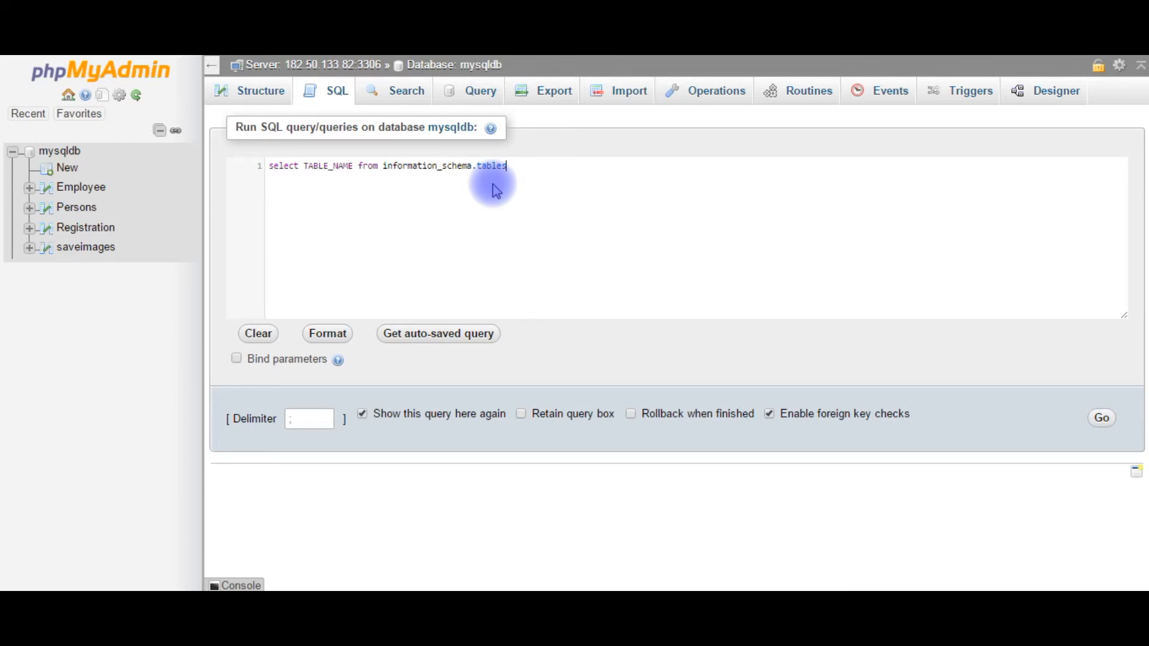
Add the where table_schema='mysqldb' condition and run the query.
{"action": "type", "text": "where table"}
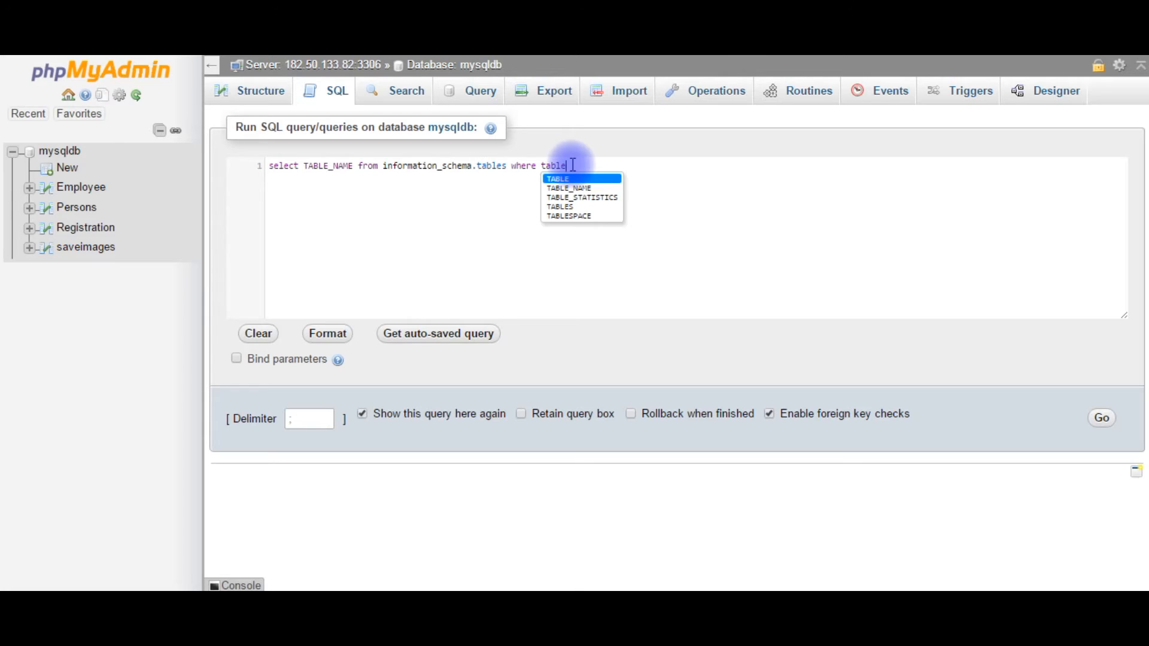
{"action": "type", "text": "_scheme"}
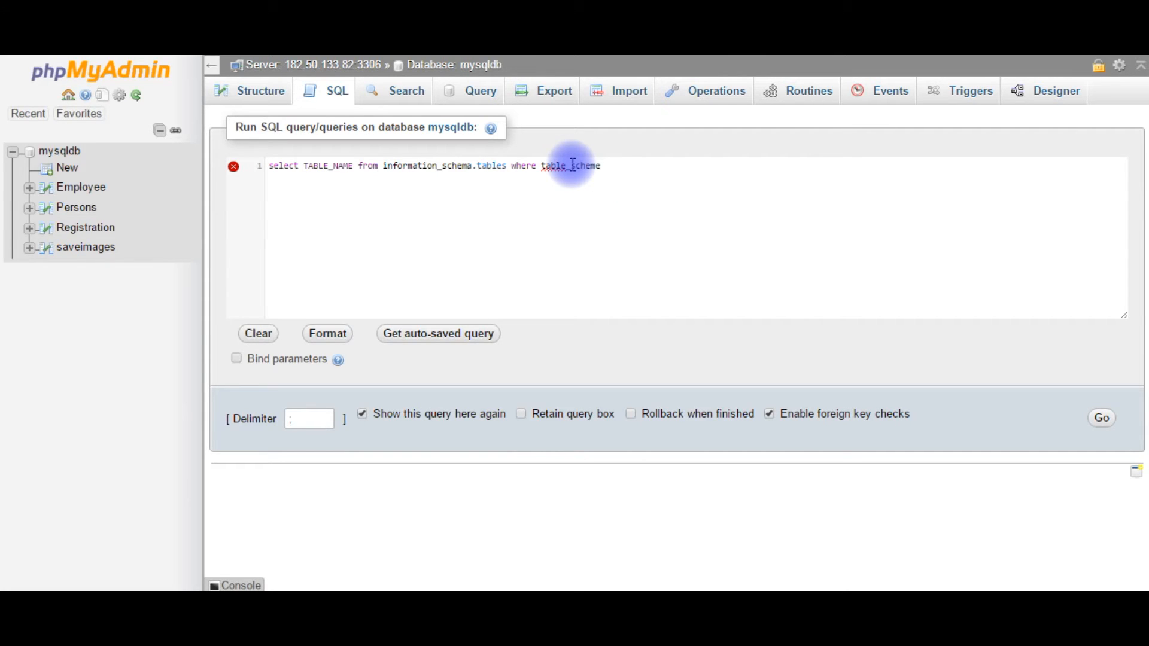
{"action": "type", "text": "a"}
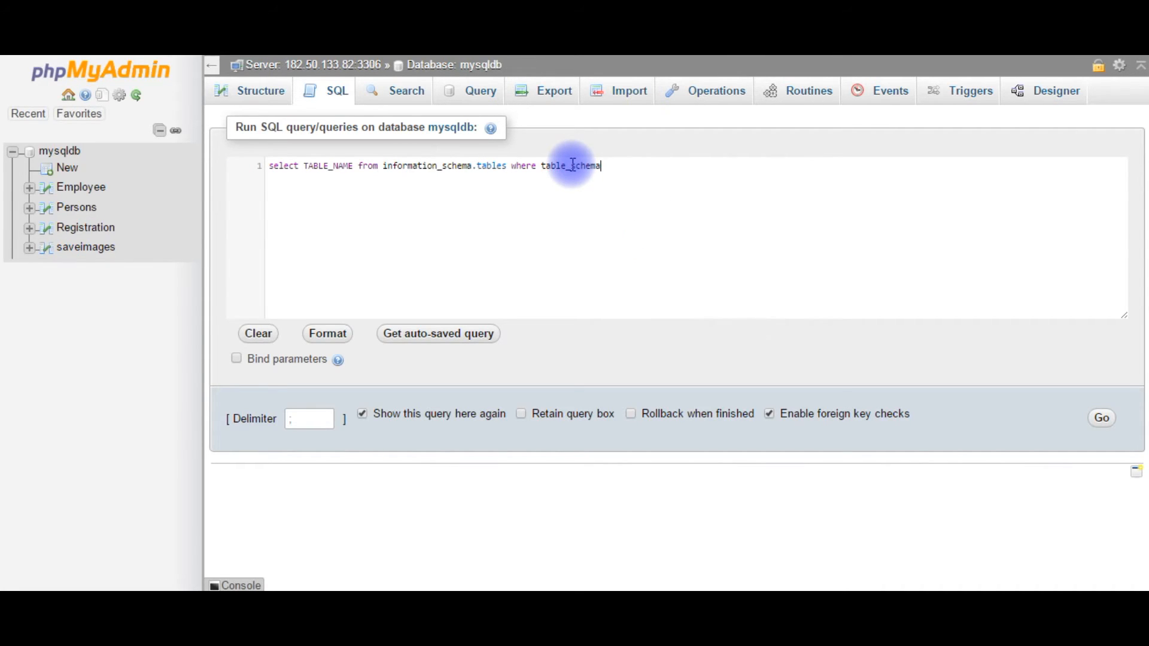
{"action": "type", "text": "="}
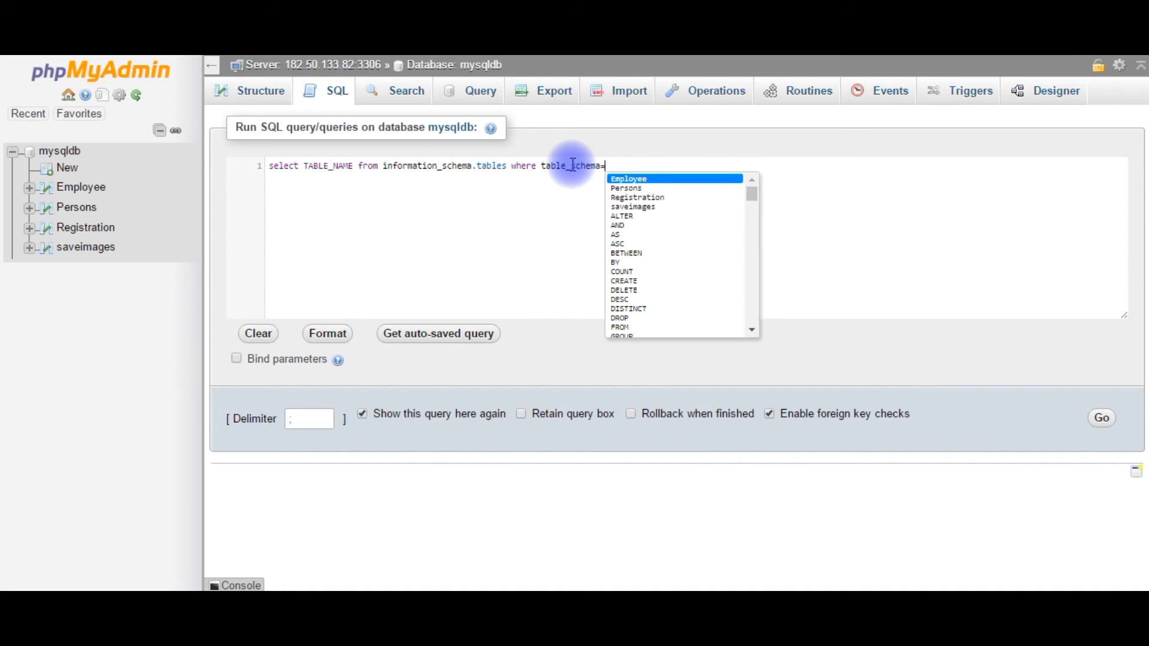
{"action": "mouse_move", "coordinate": [921, 260]}
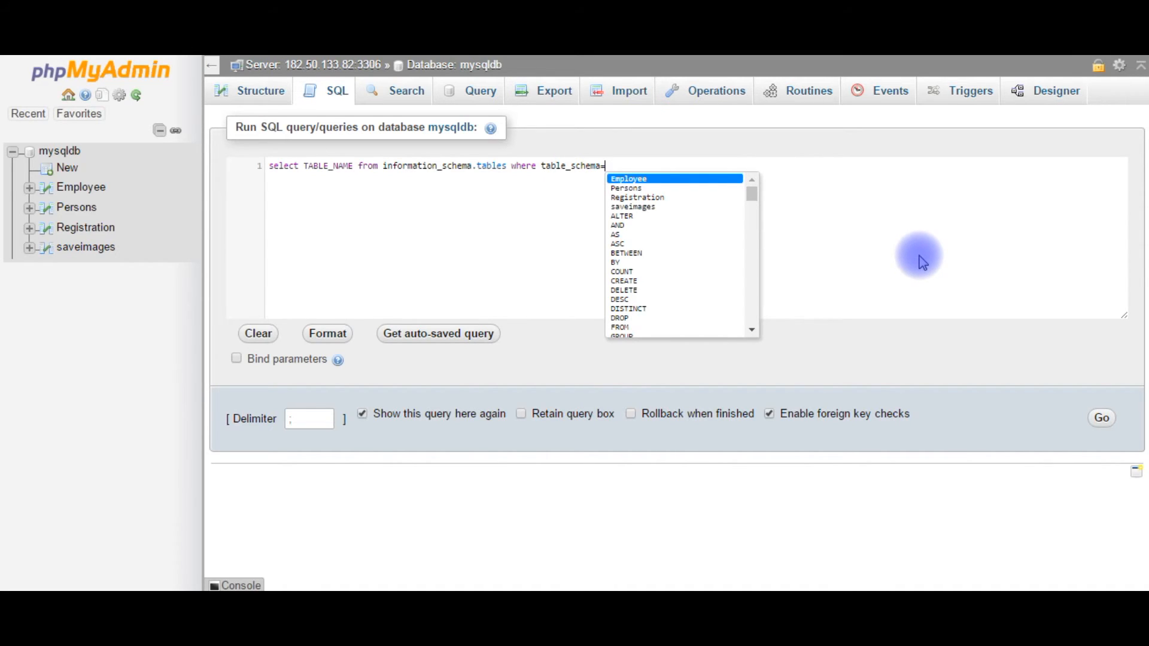
{"action": "type", "text": "'mysql"}
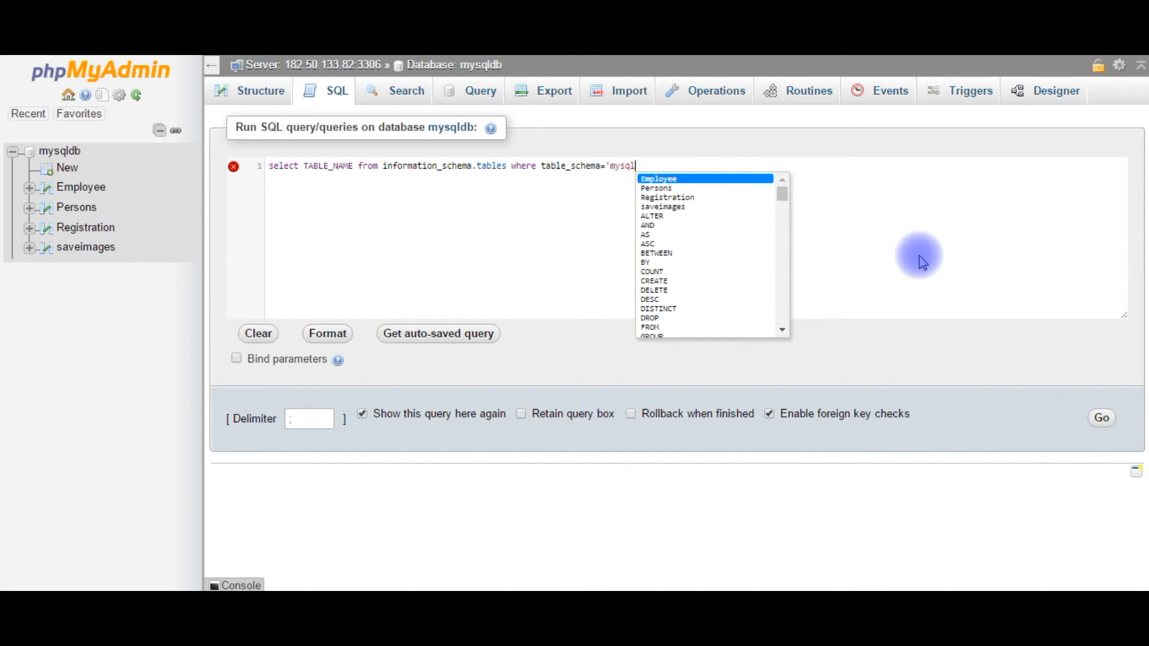
{"action": "type", "text": "b';"}
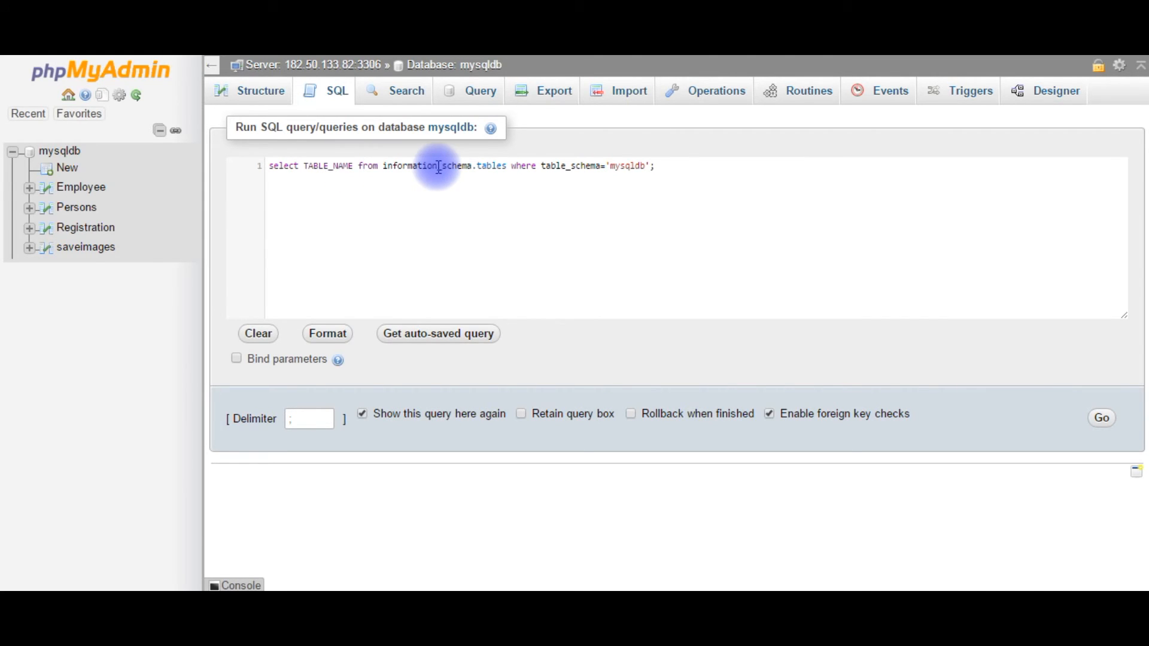
{"action": "mouse_move", "coordinate": [522, 166]}
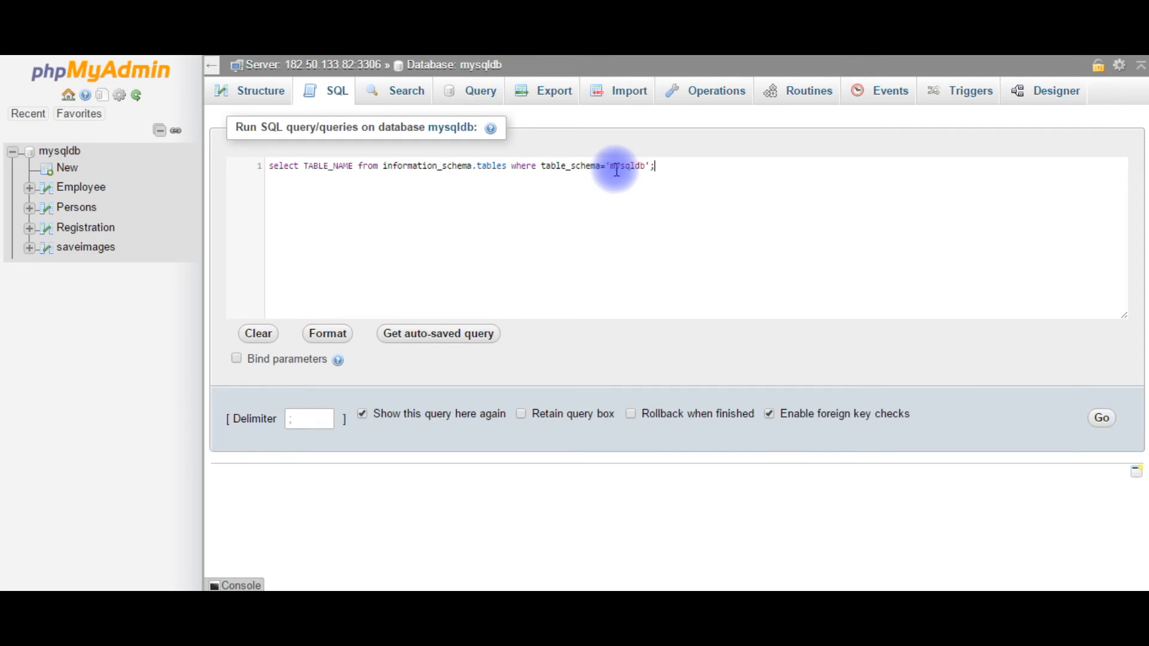
{"action": "mouse_move", "coordinate": [667, 171]}
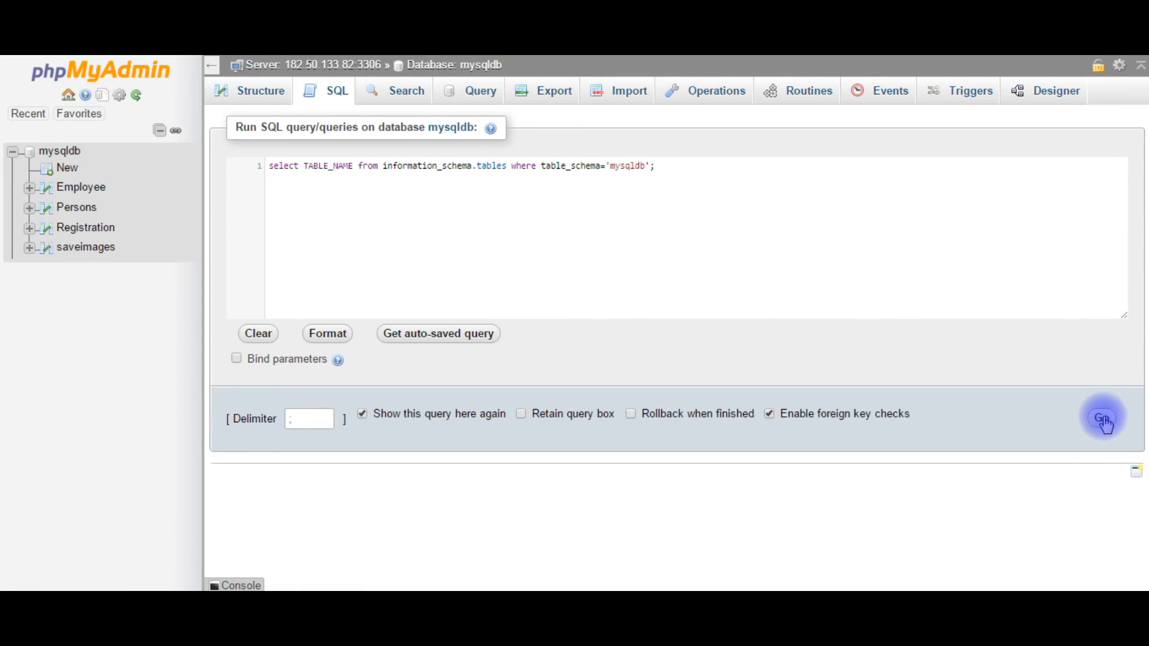
{"action": "left_click", "coordinate": [1102, 418]}
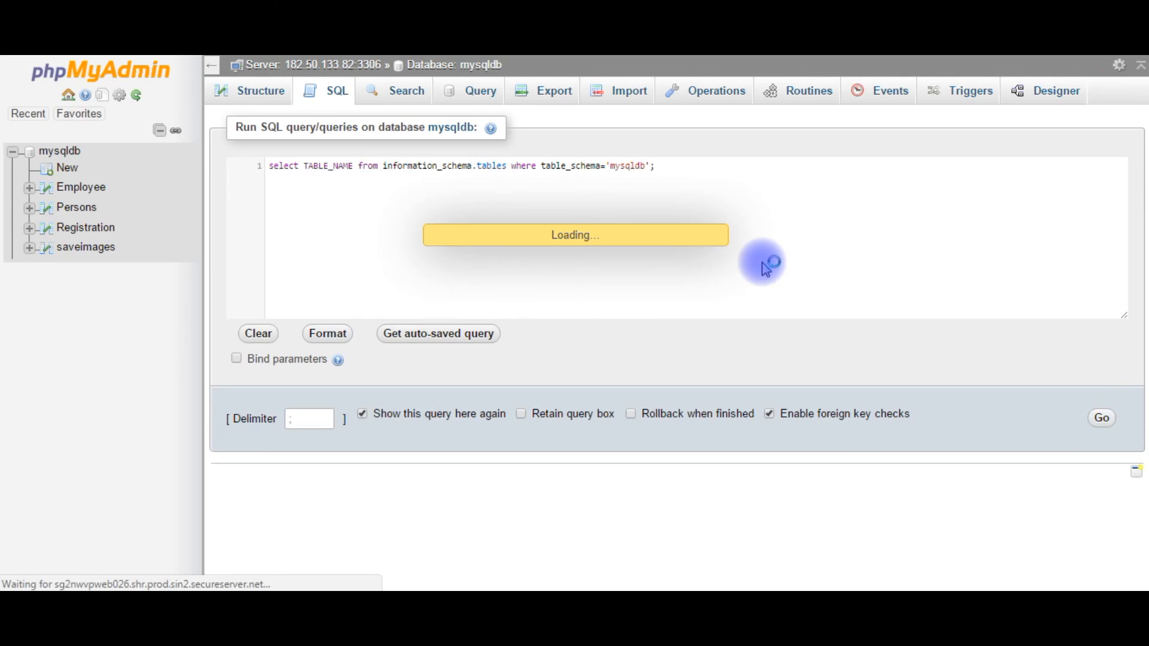